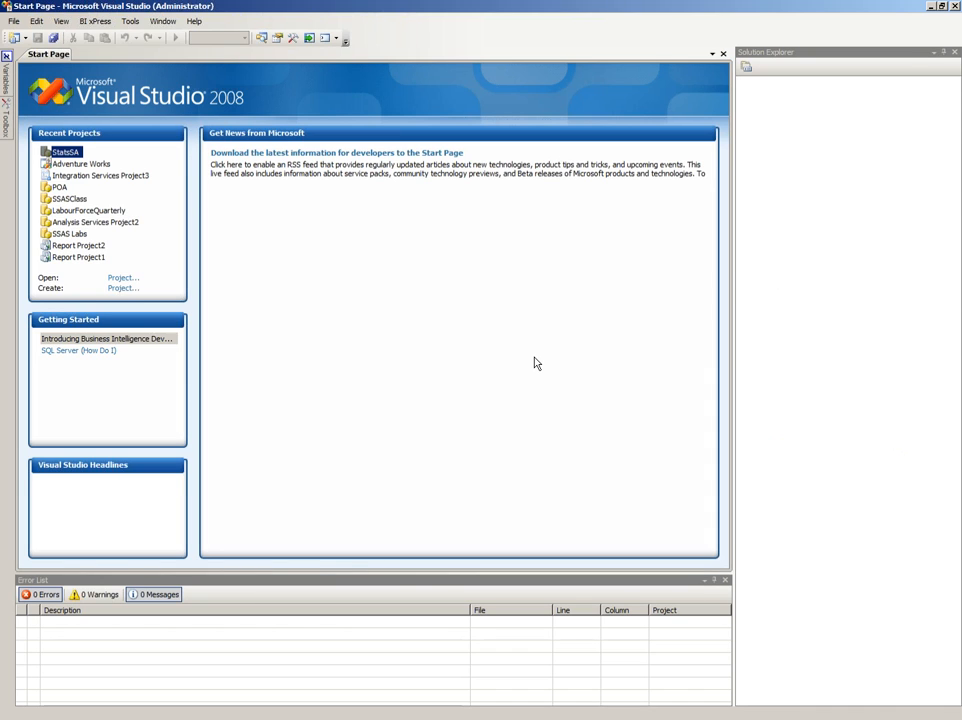
mouse_move(278, 360)
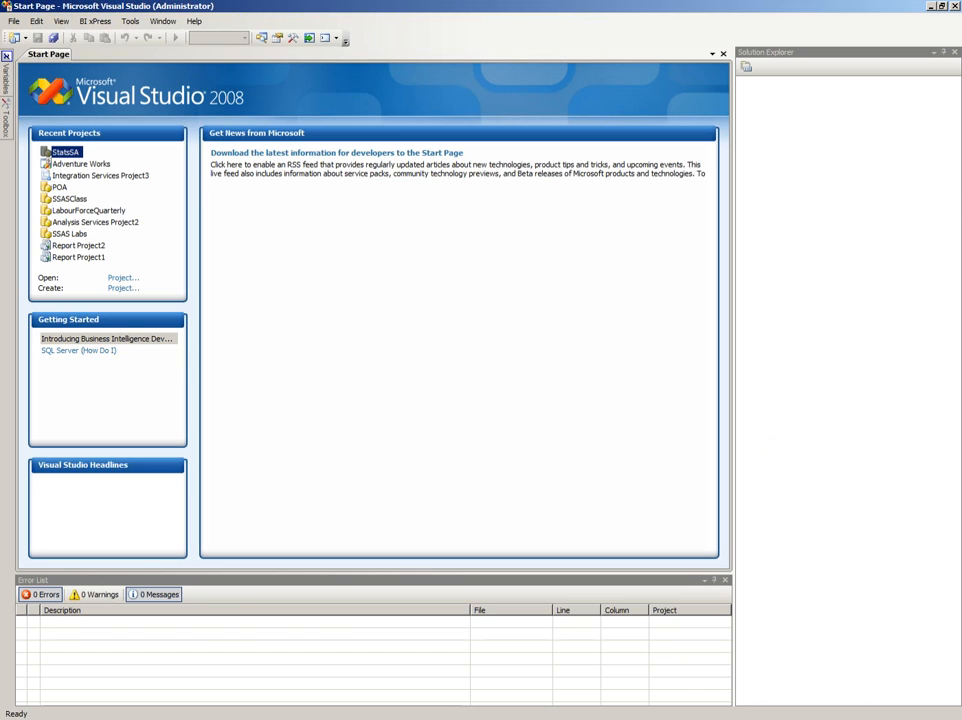
Open the New Project dialog via File > New > Project
click(12, 18)
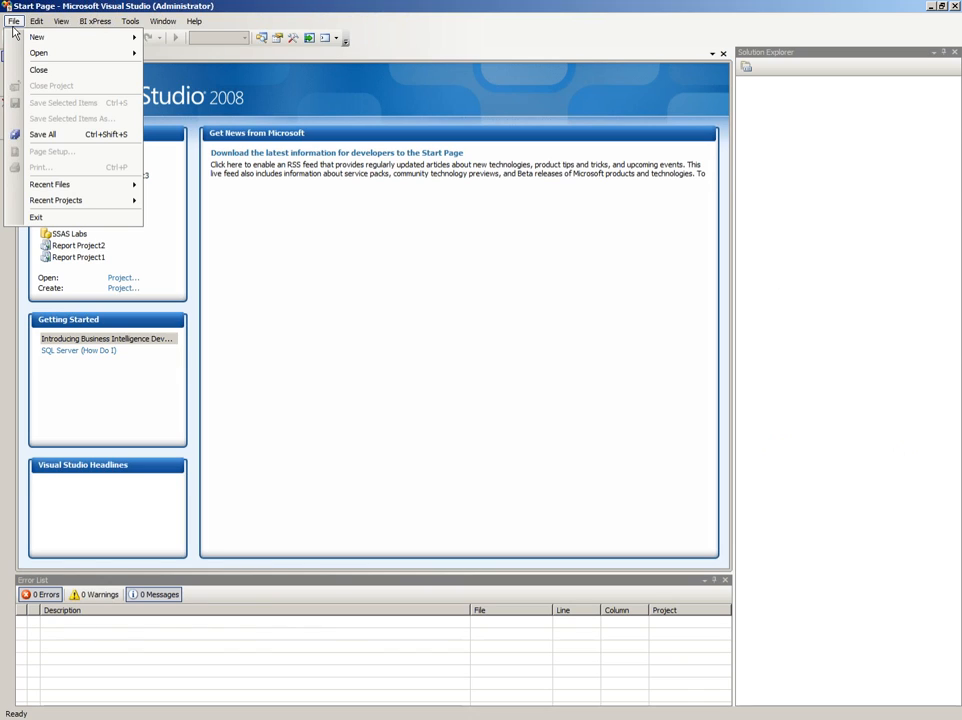
click(36, 20)
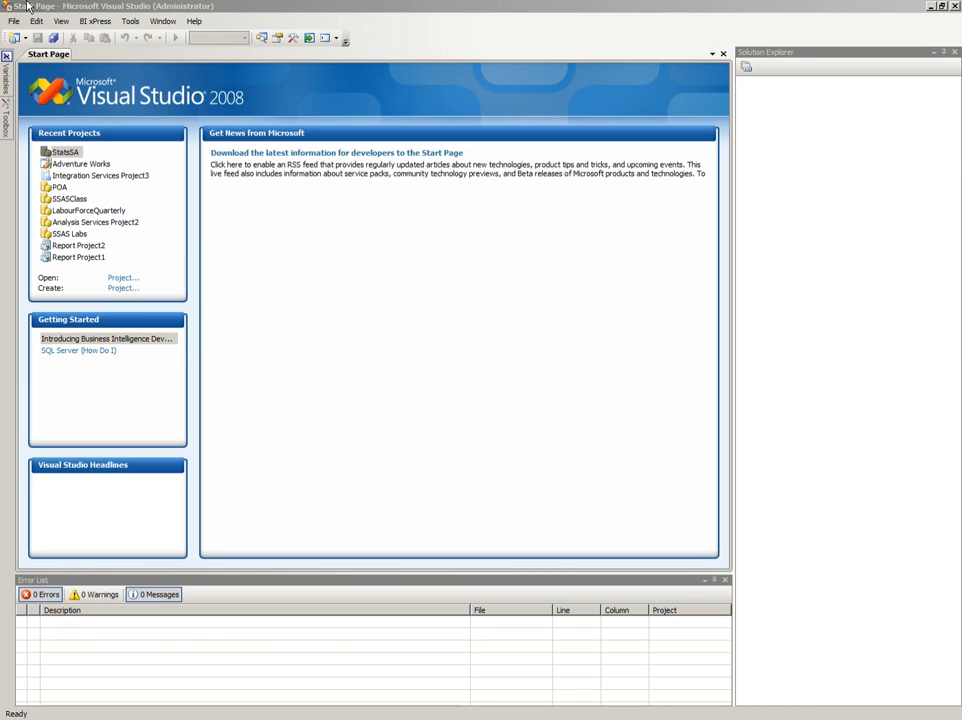
click(13, 19)
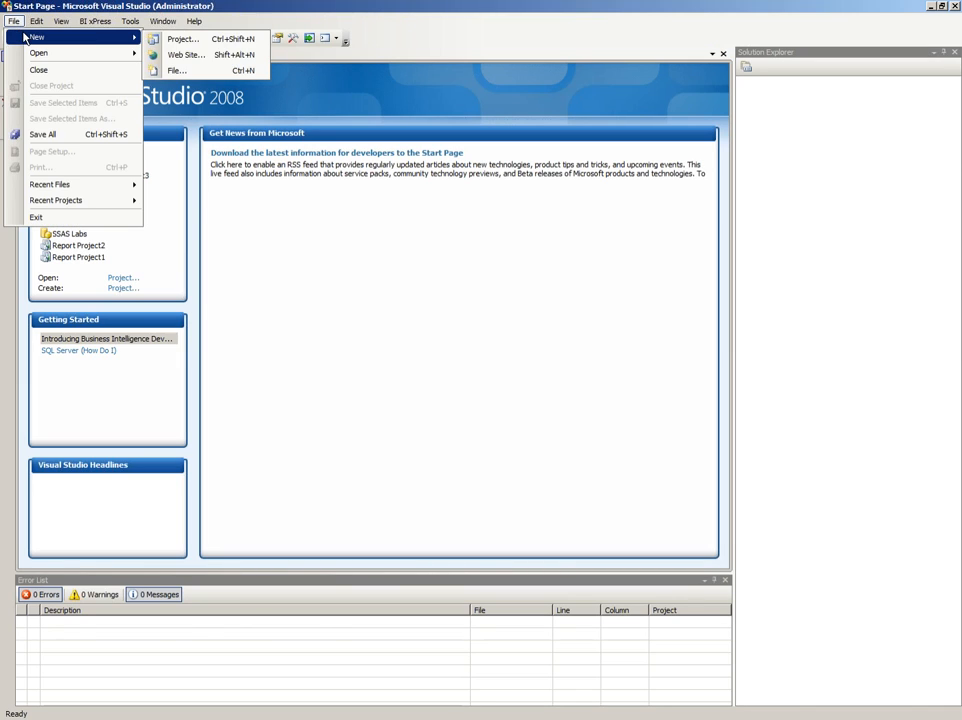
mouse_move(187, 40)
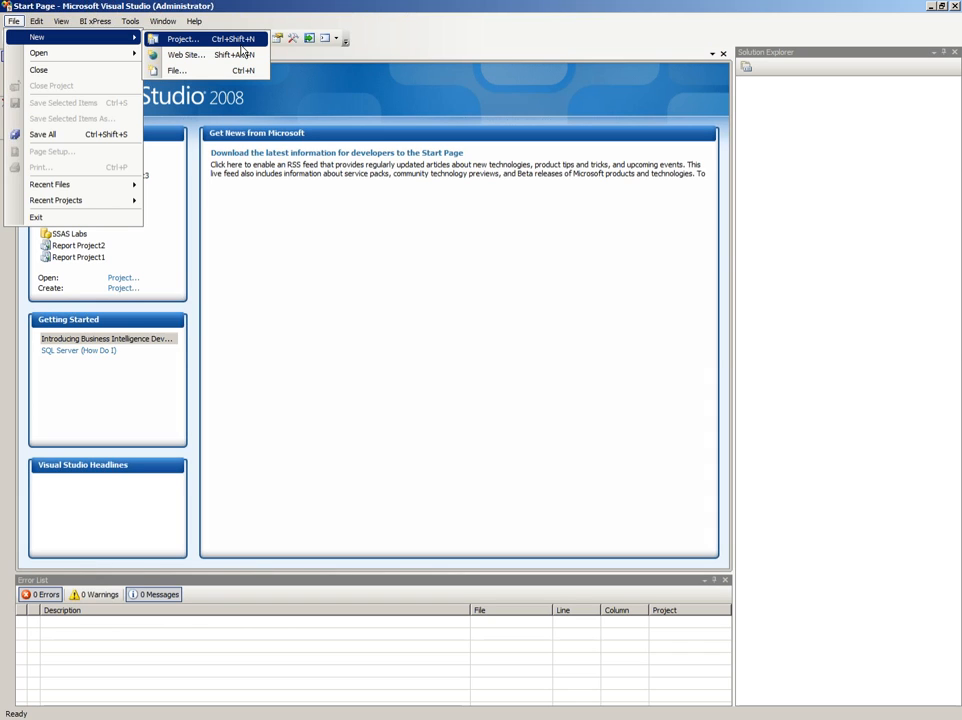
click(184, 39)
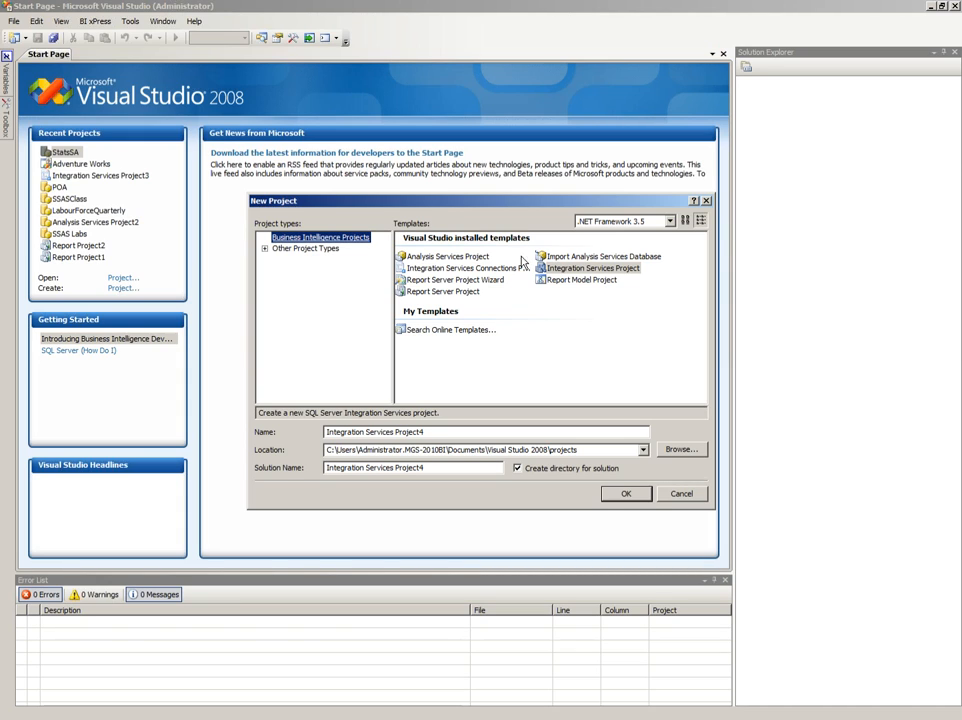
Create an Analysis Services project named MayTraining
click(450, 256)
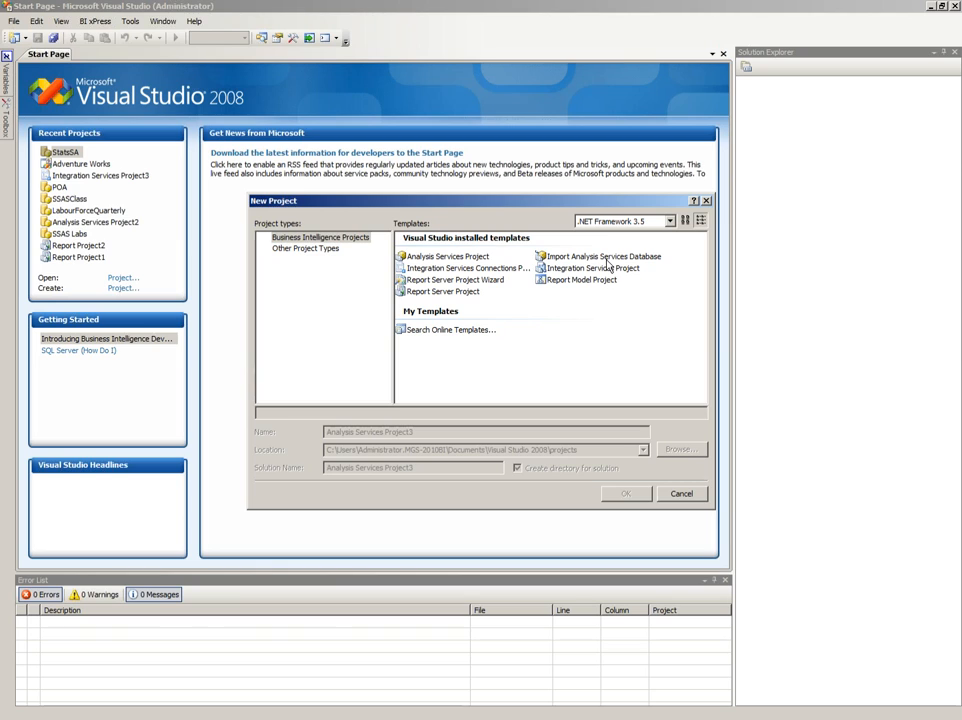
click(449, 256)
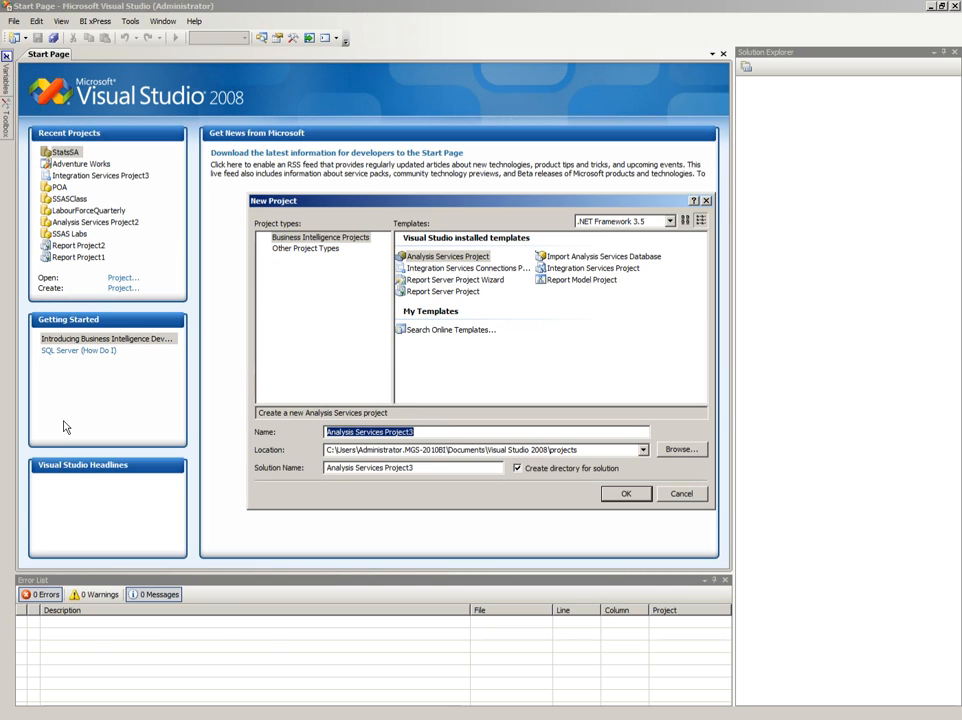
text(MayTraining)
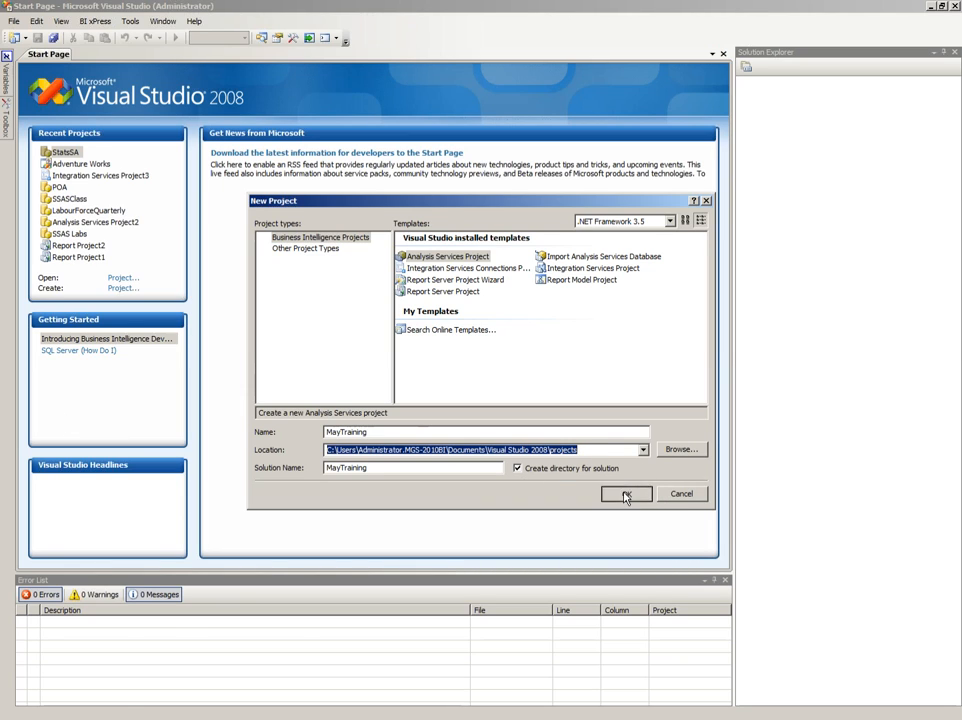
click(625, 494)
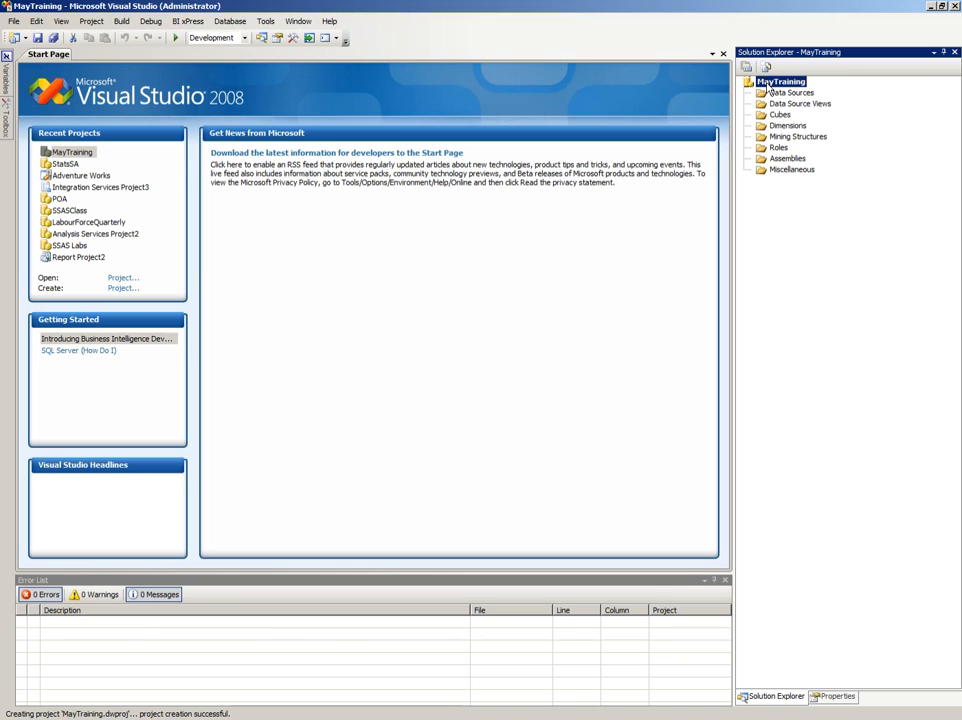
Start the New Data Source wizard from the Data Sources folder's context menu
right_click(775, 81)
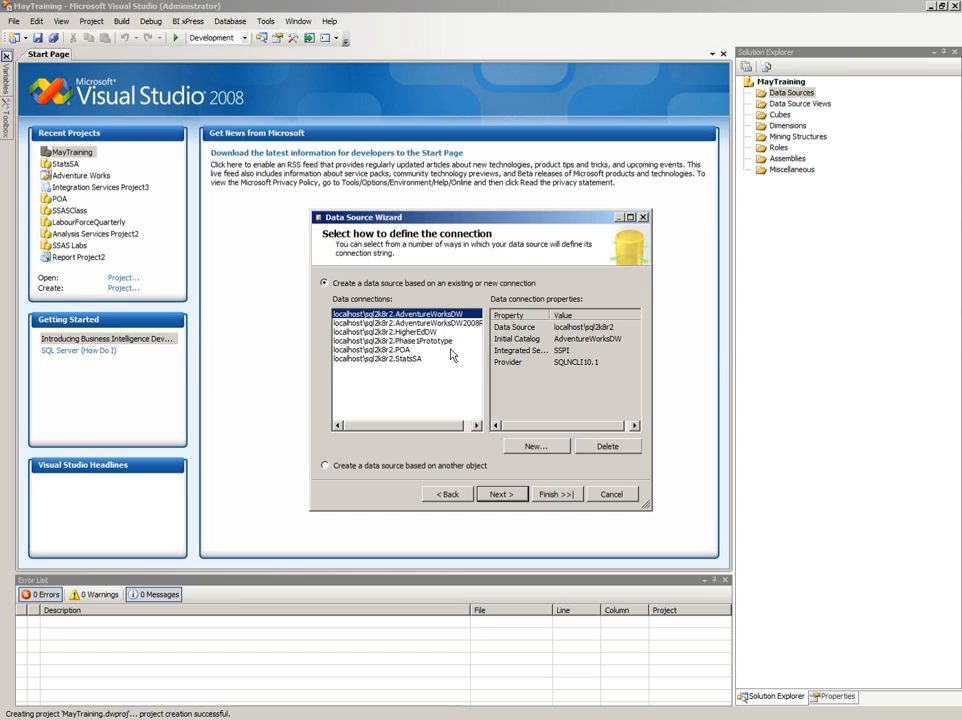
mouse_move(448, 376)
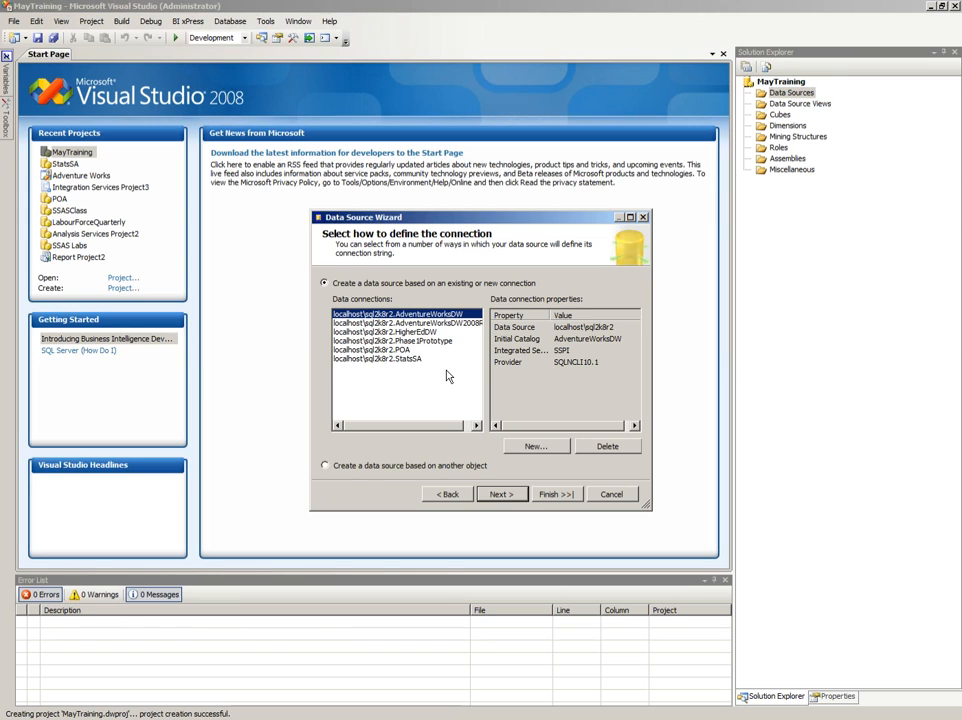
mouse_move(446, 332)
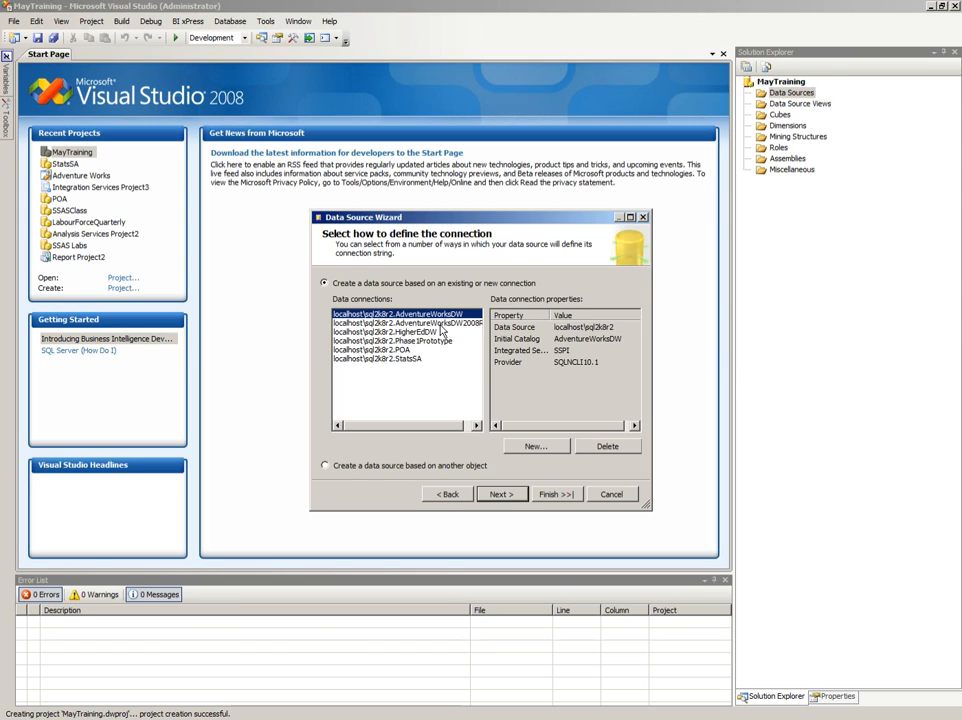
mouse_move(536, 444)
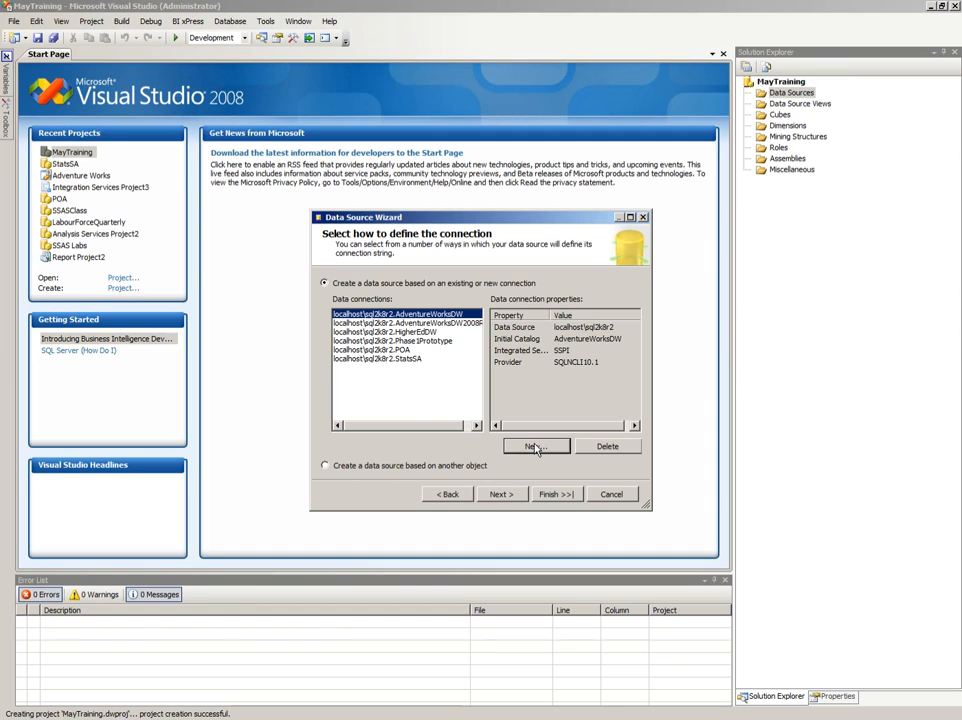
Create a new connection to the _POA database on server MGS-2010BI\SQL2K8R2
click(534, 446)
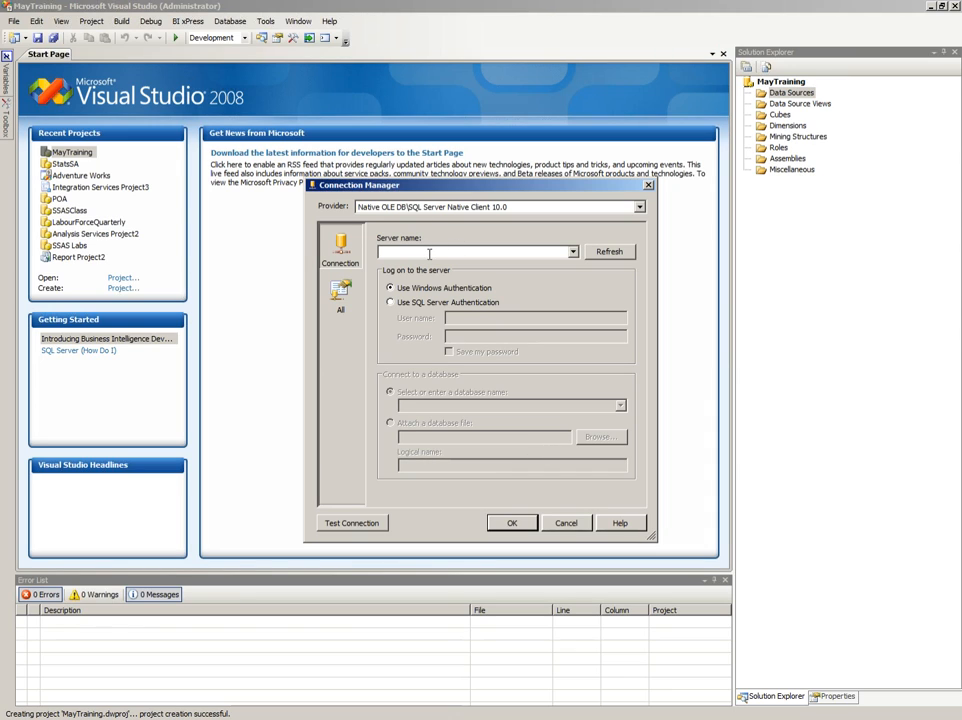
text(localh)
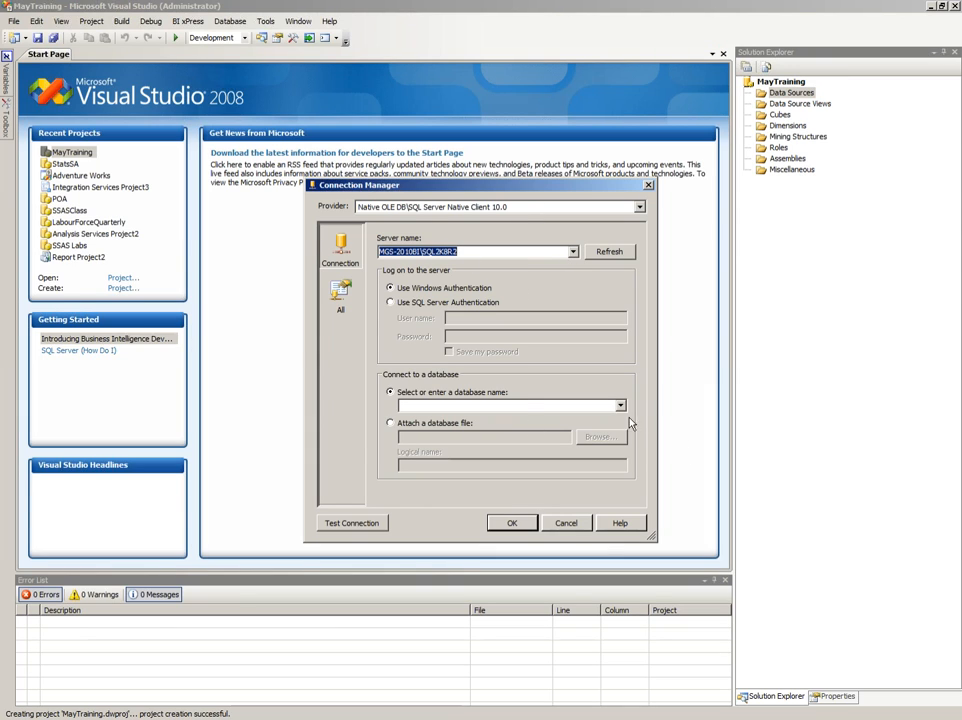
click(618, 404)
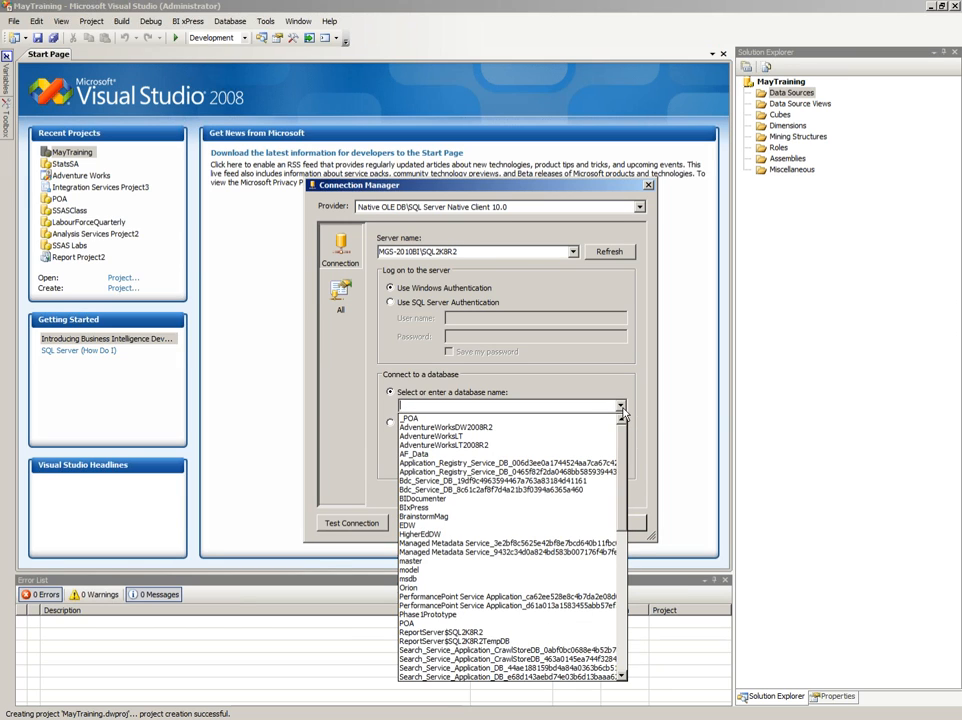
click(425, 431)
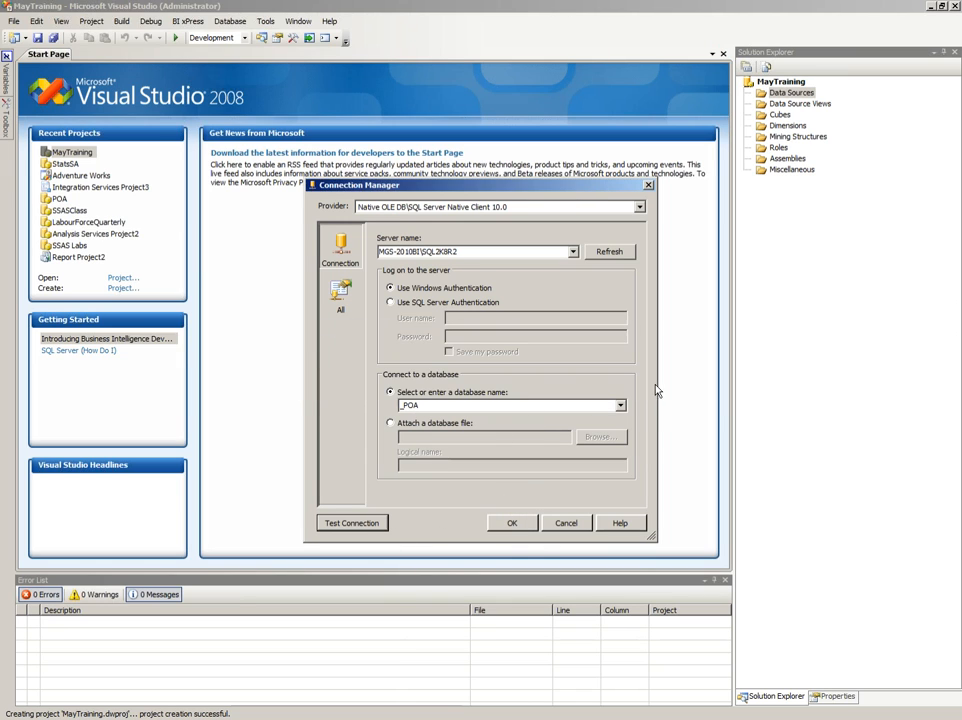
click(511, 522)
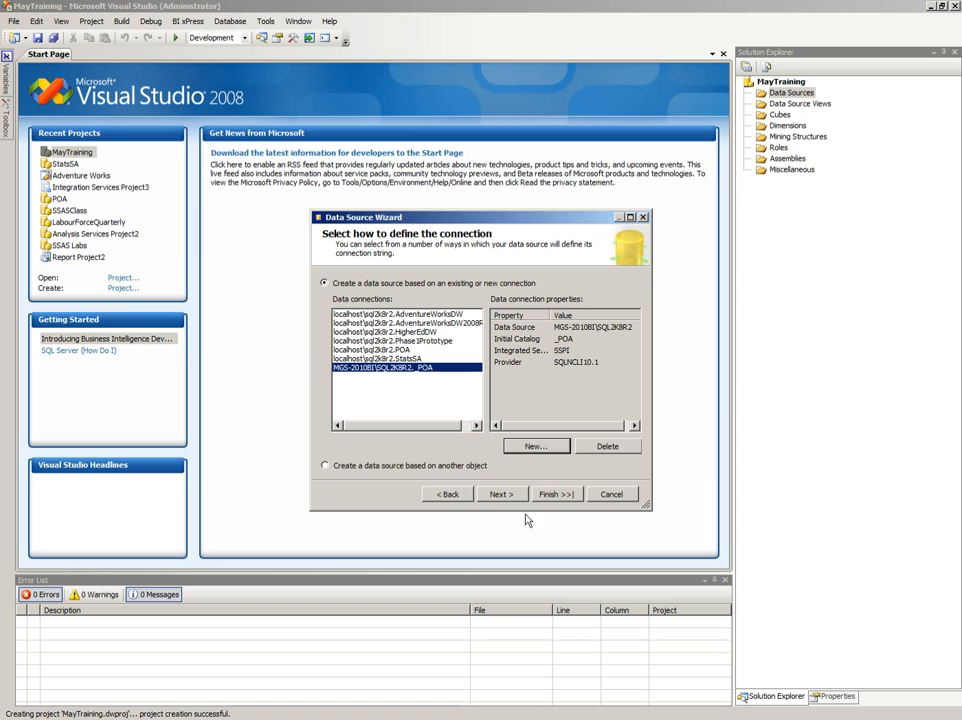
Set the data source impersonation to Inherit and advance to the wizard's final page
click(501, 493)
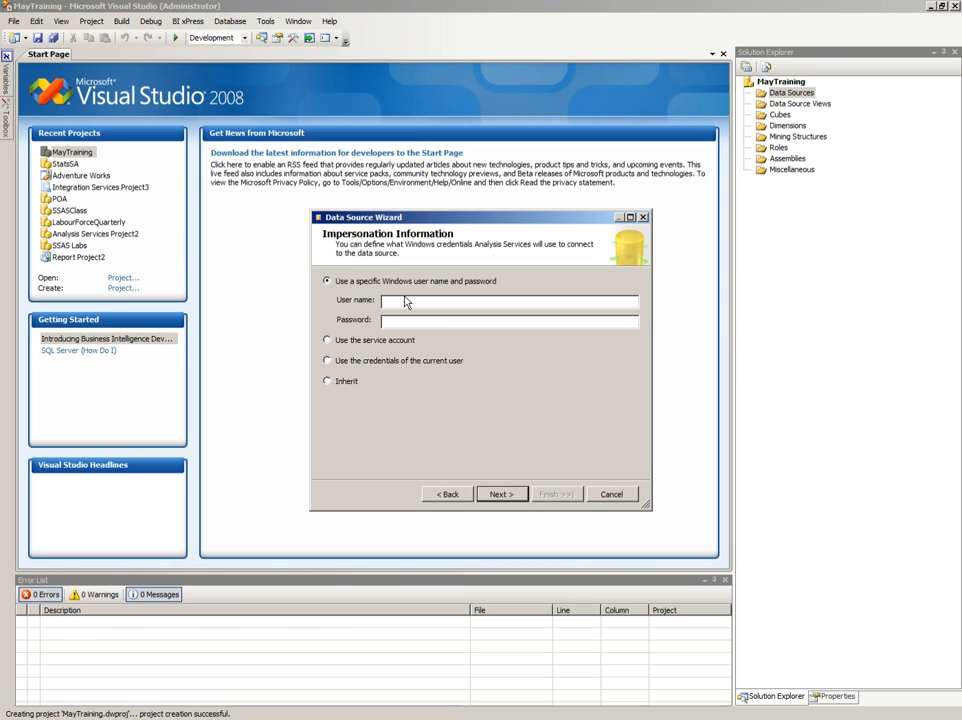
click(327, 361)
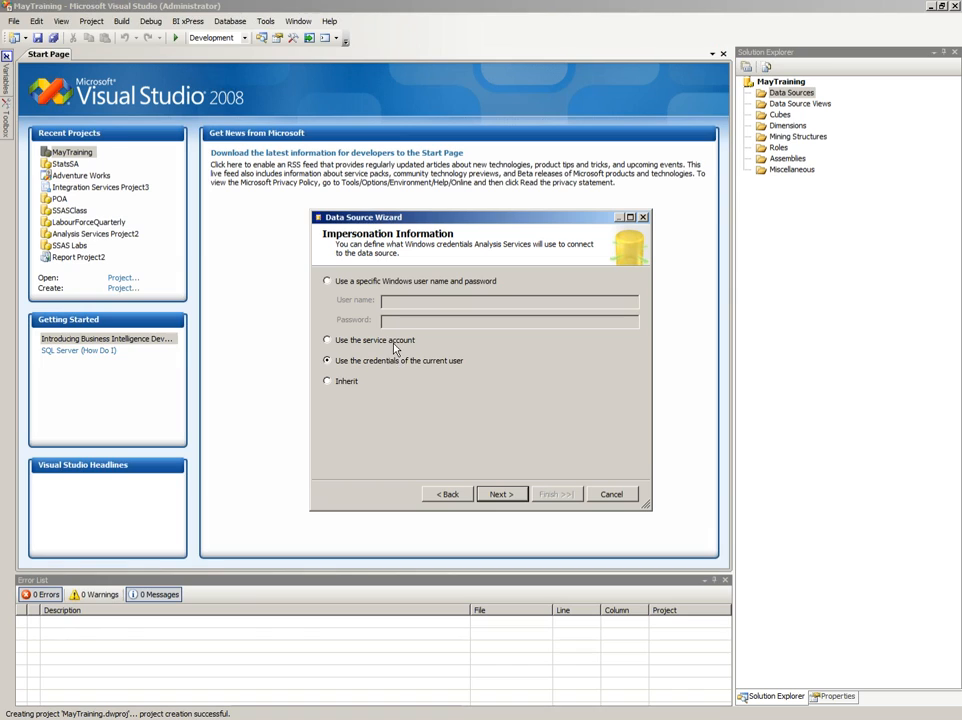
click(328, 340)
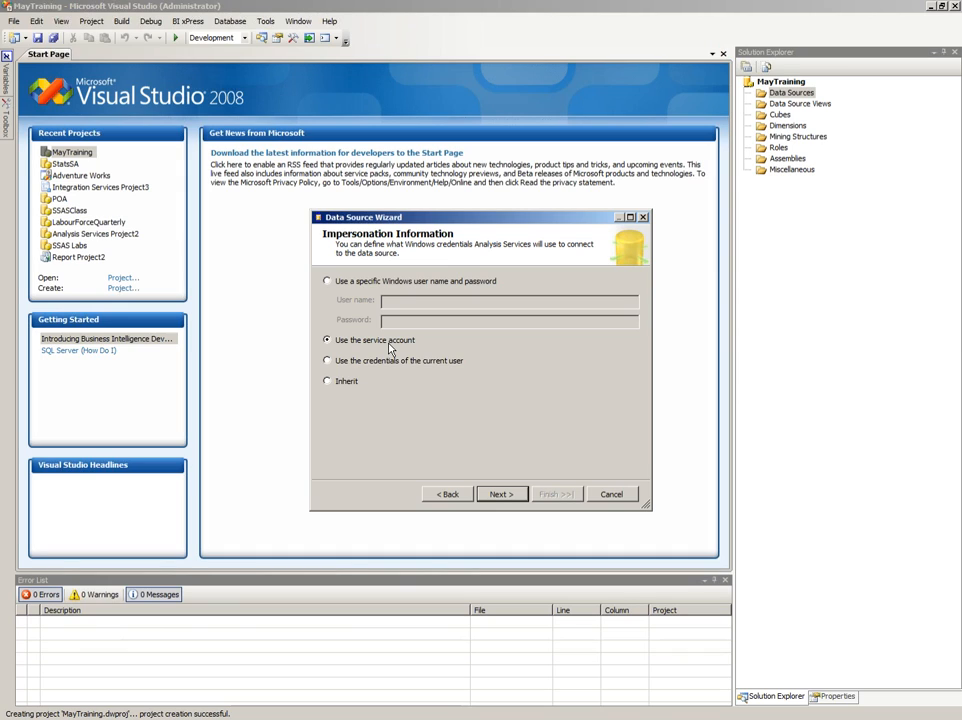
click(327, 360)
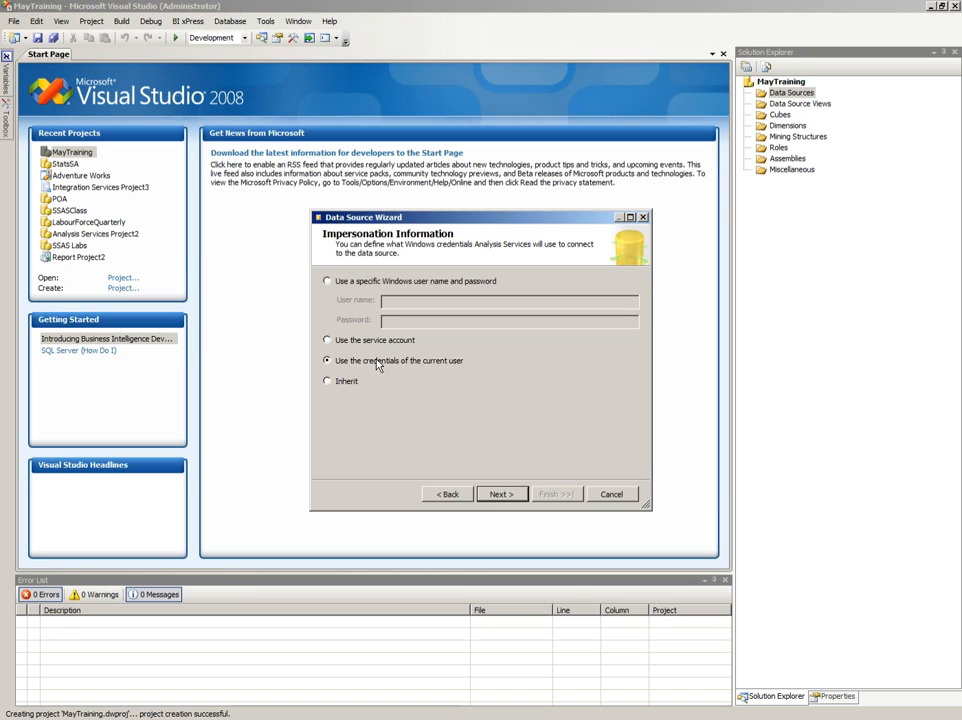
click(327, 381)
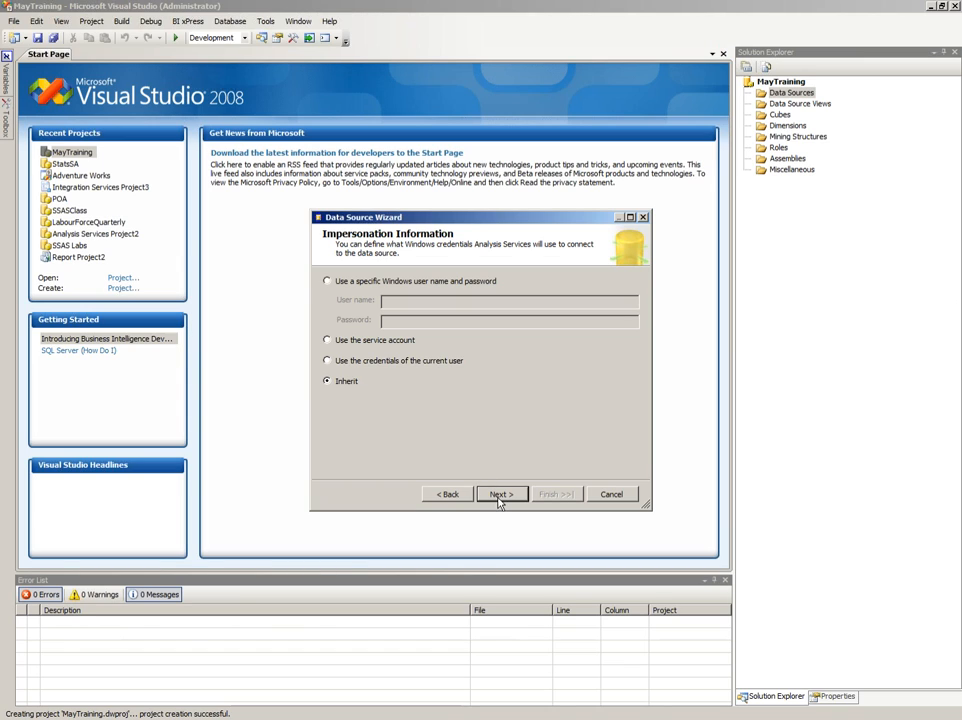
click(501, 493)
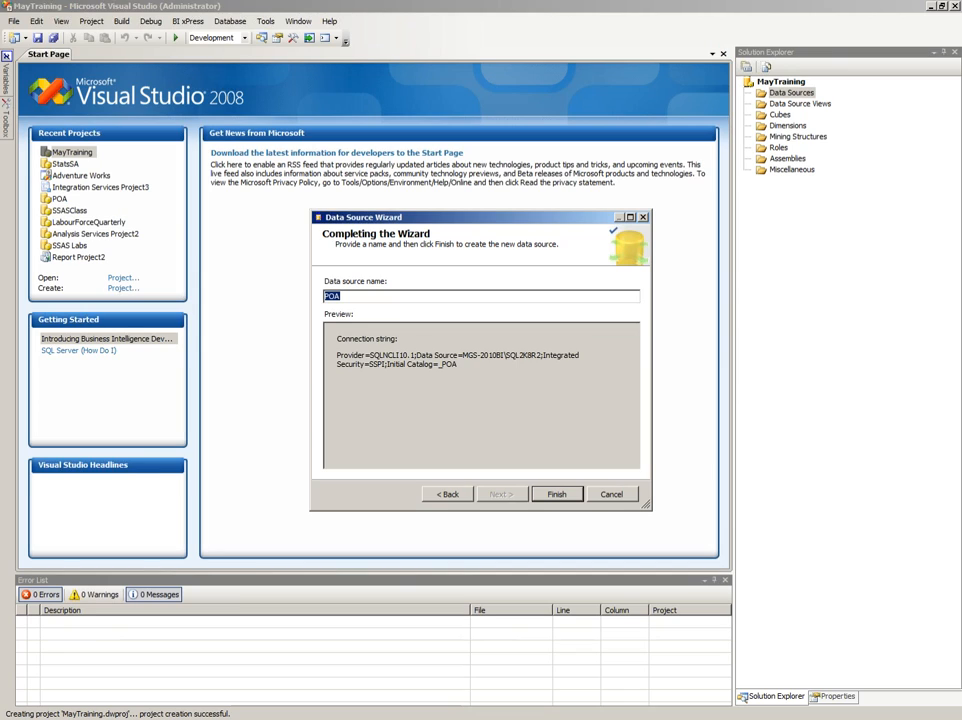
Name the data source ADW and finish the wizard
text(ADW)
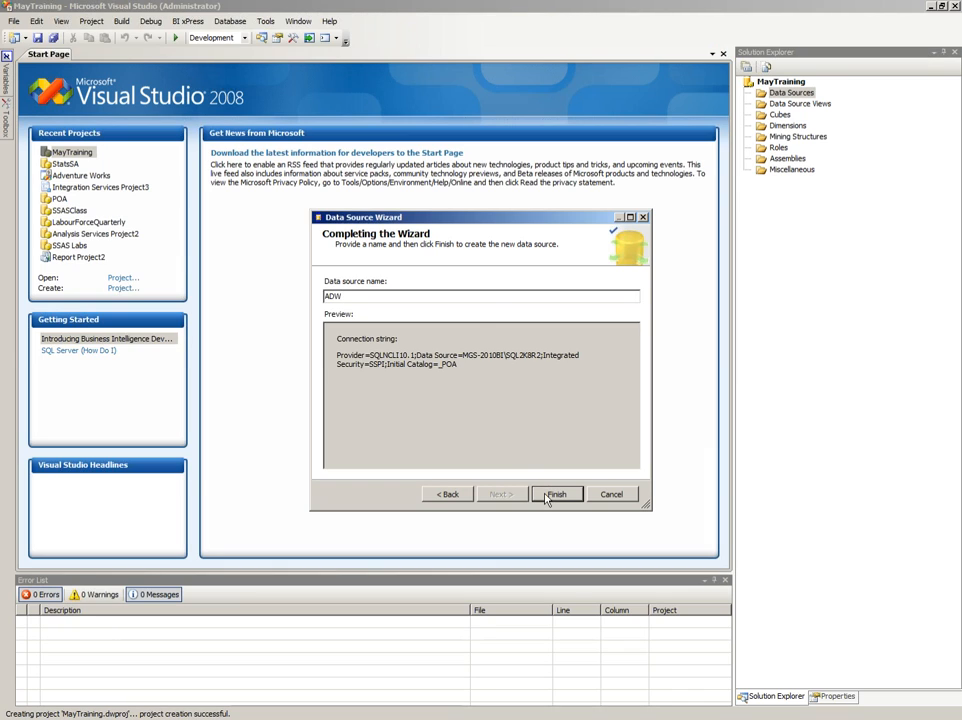
click(558, 493)
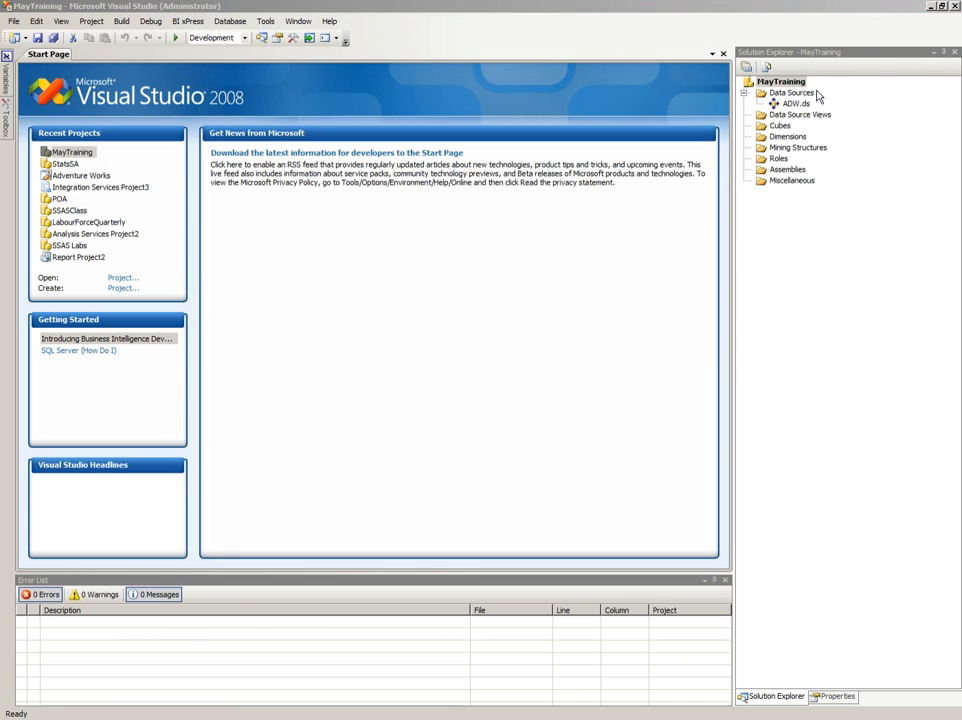
double_click(801, 103)
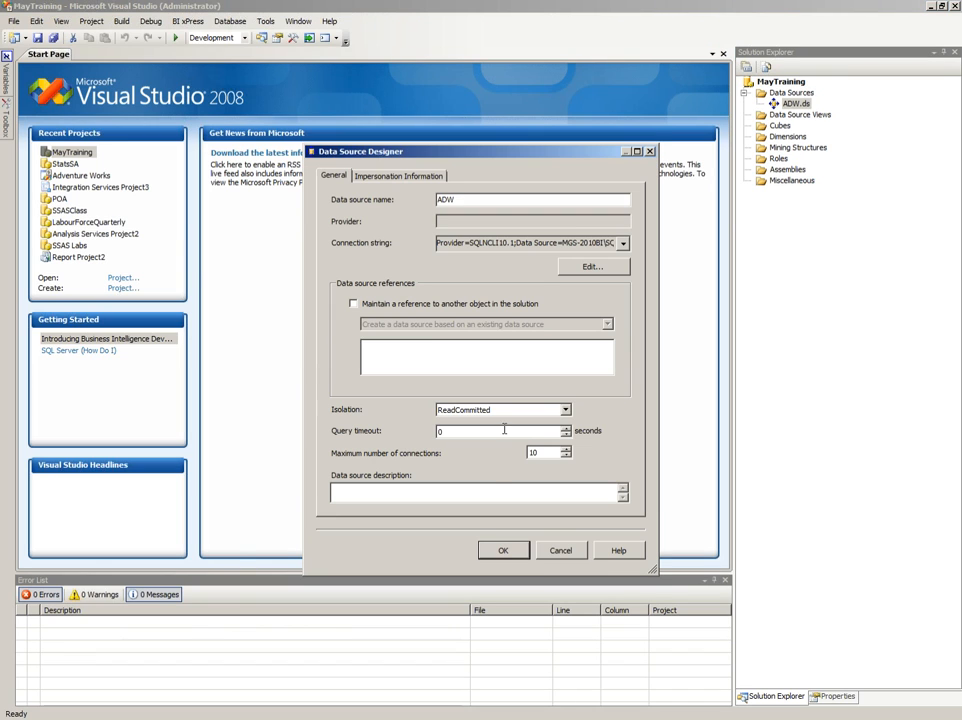
mouse_move(439, 372)
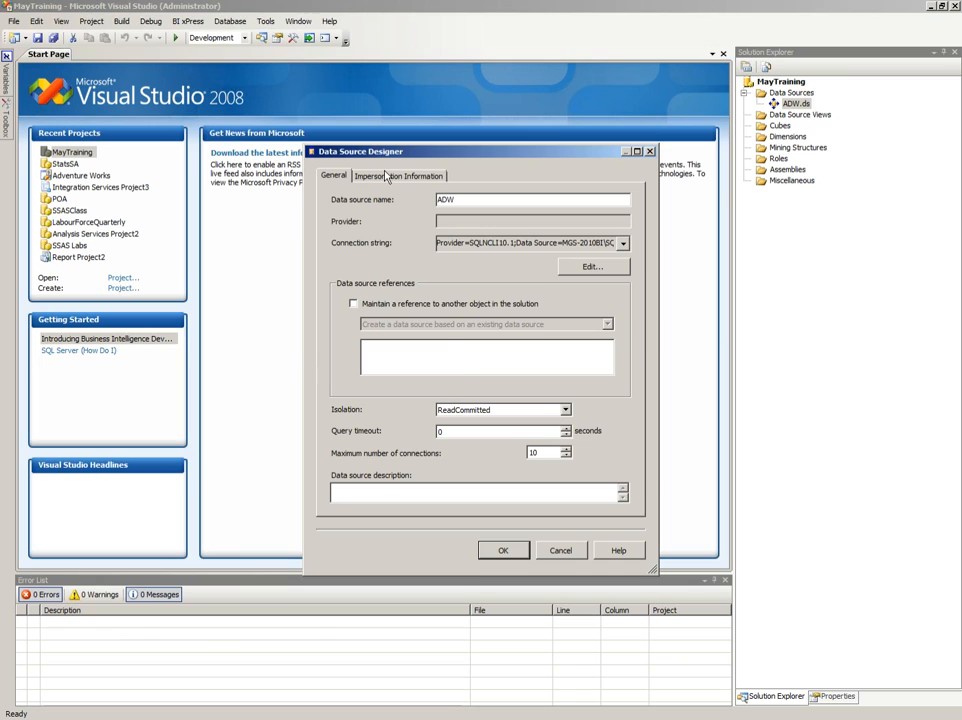
mouse_move(490, 384)
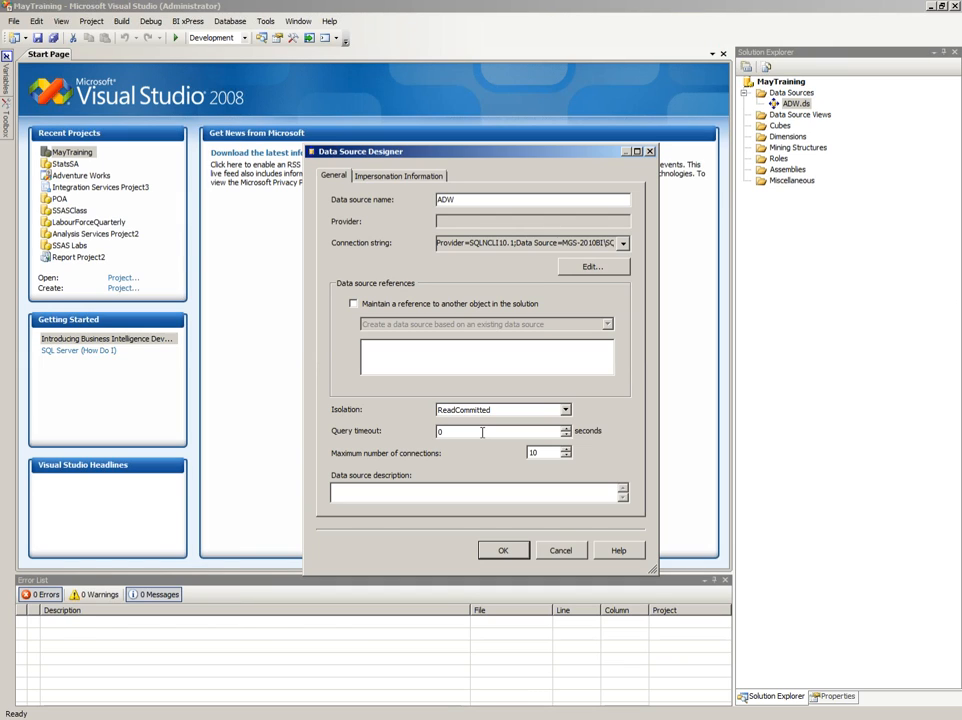
click(563, 409)
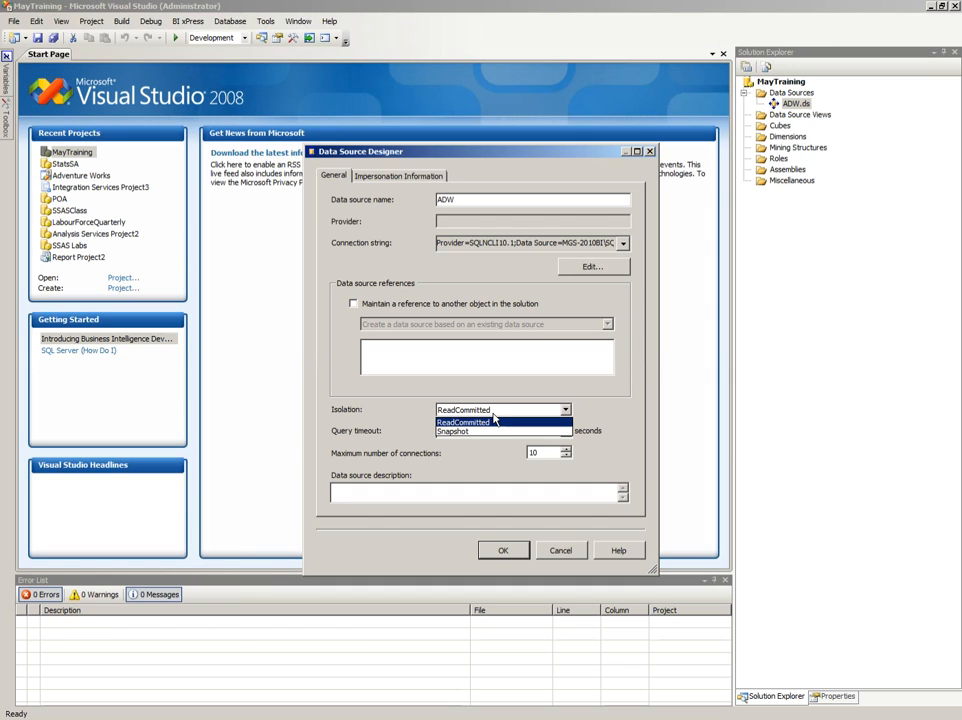
mouse_move(698, 551)
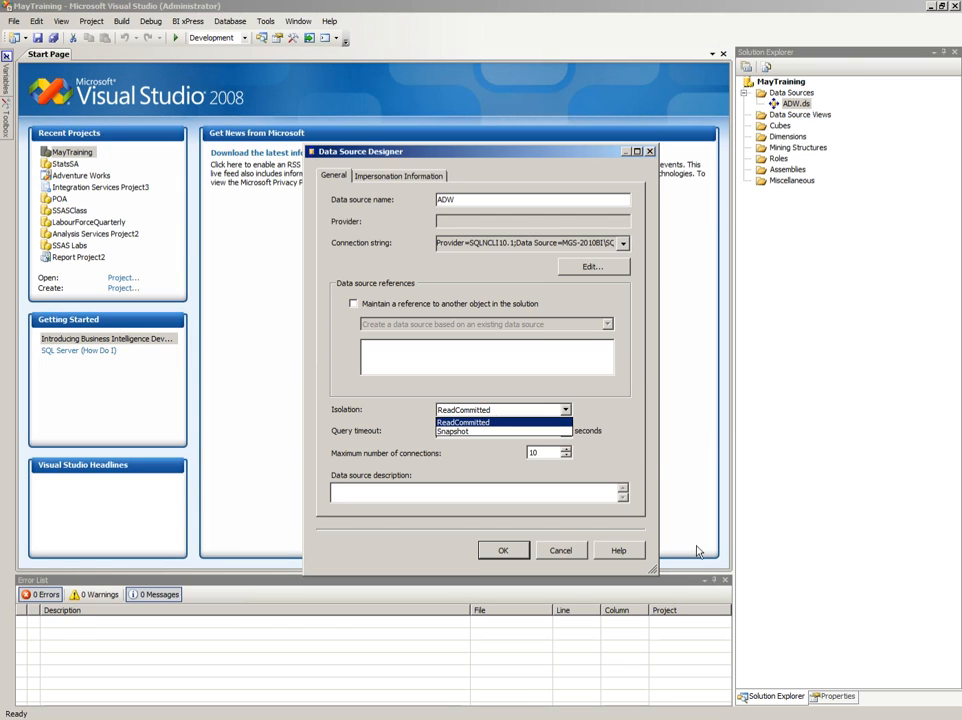
click(463, 422)
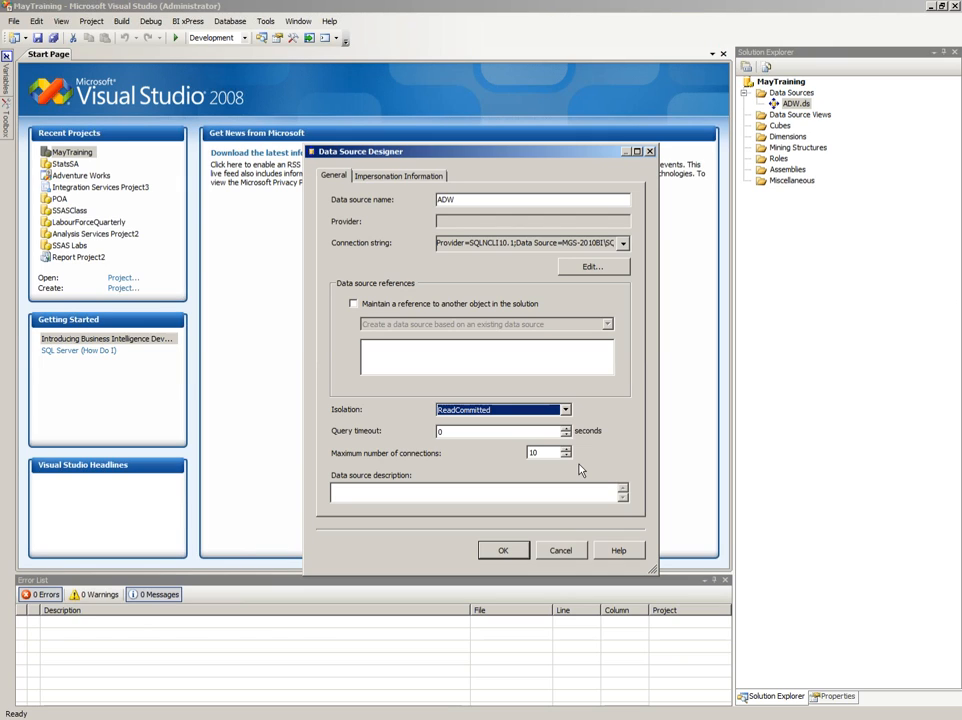
mouse_move(575, 472)
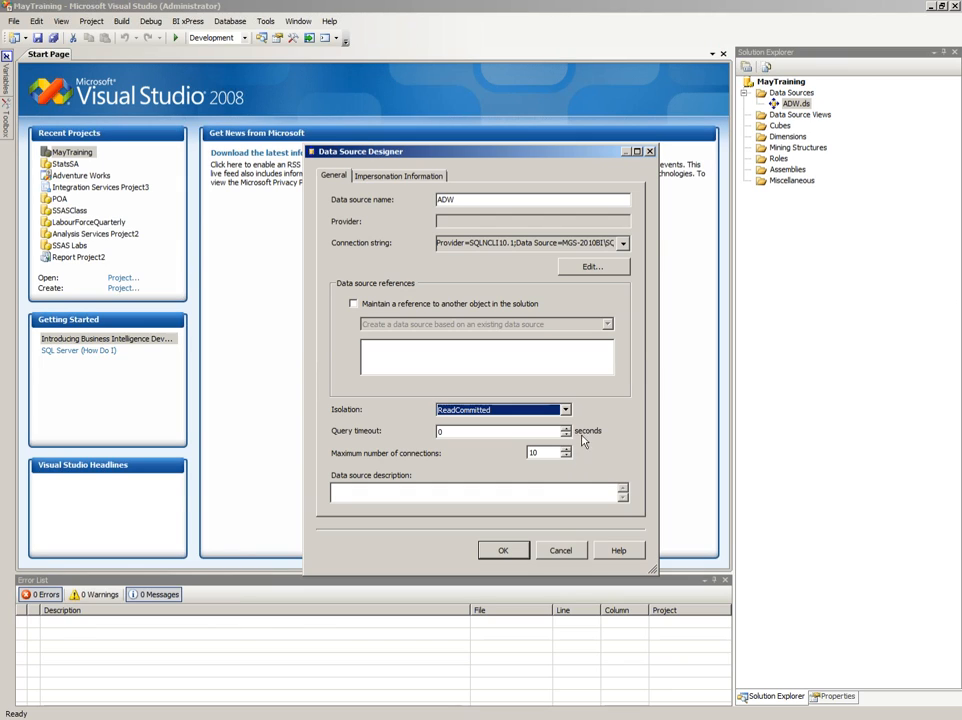
click(402, 175)
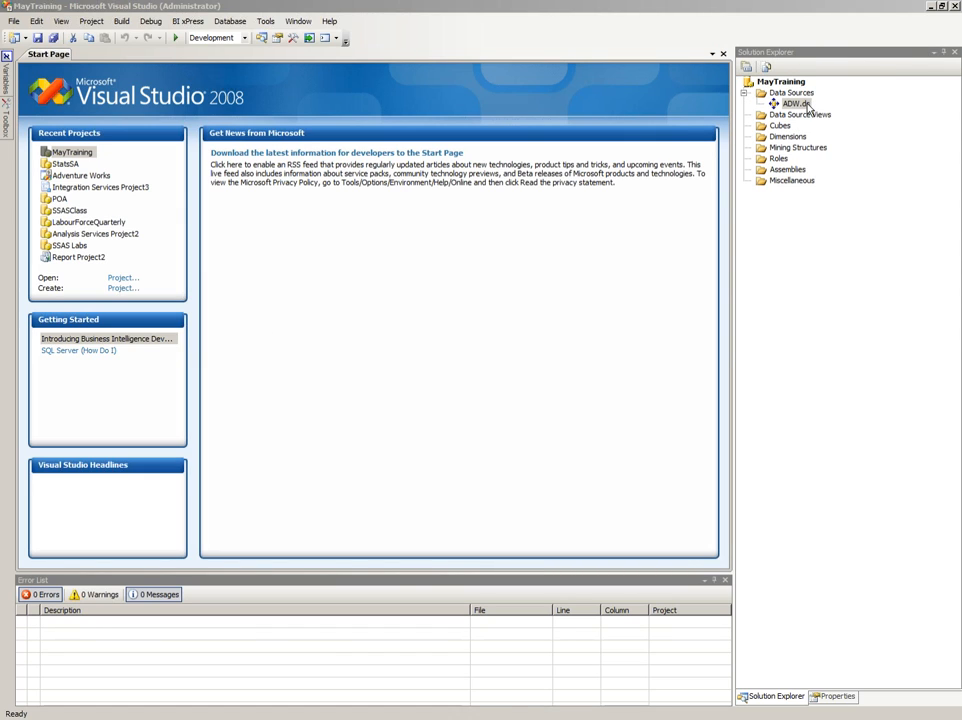
click(786, 93)
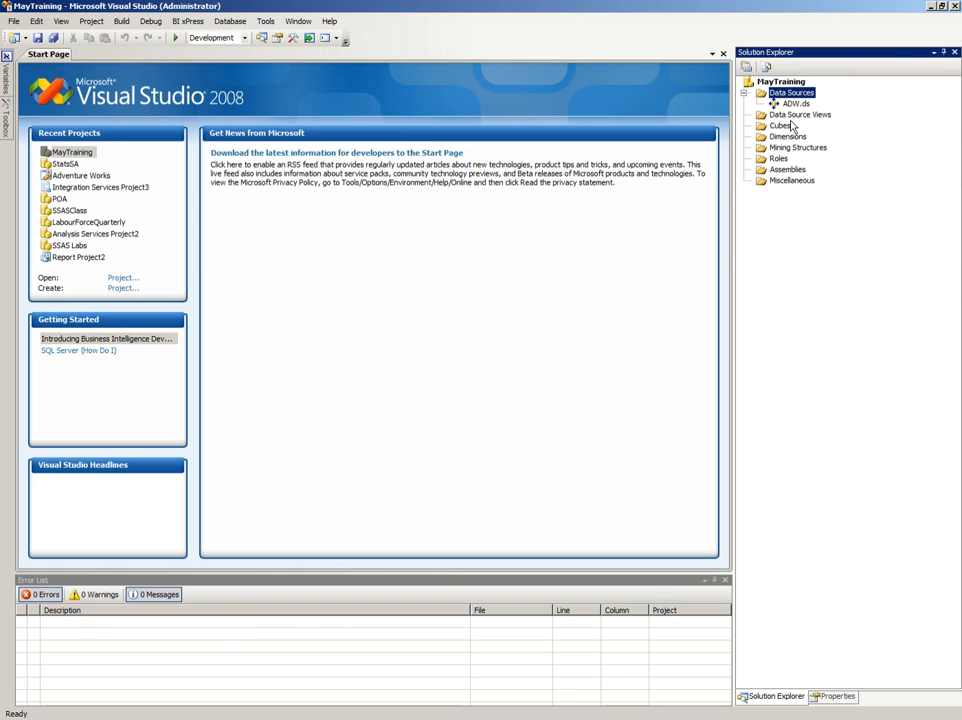
Start a Data Source View Wizard on ADW and reach the Select Tables and Views page
right_click(790, 113)
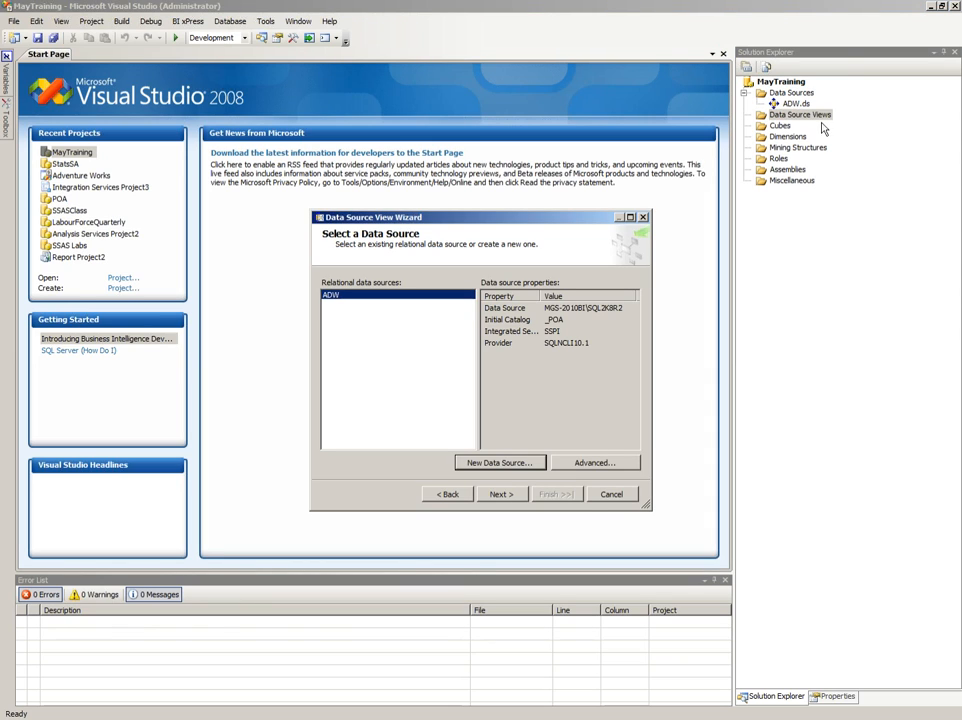
mouse_move(425, 395)
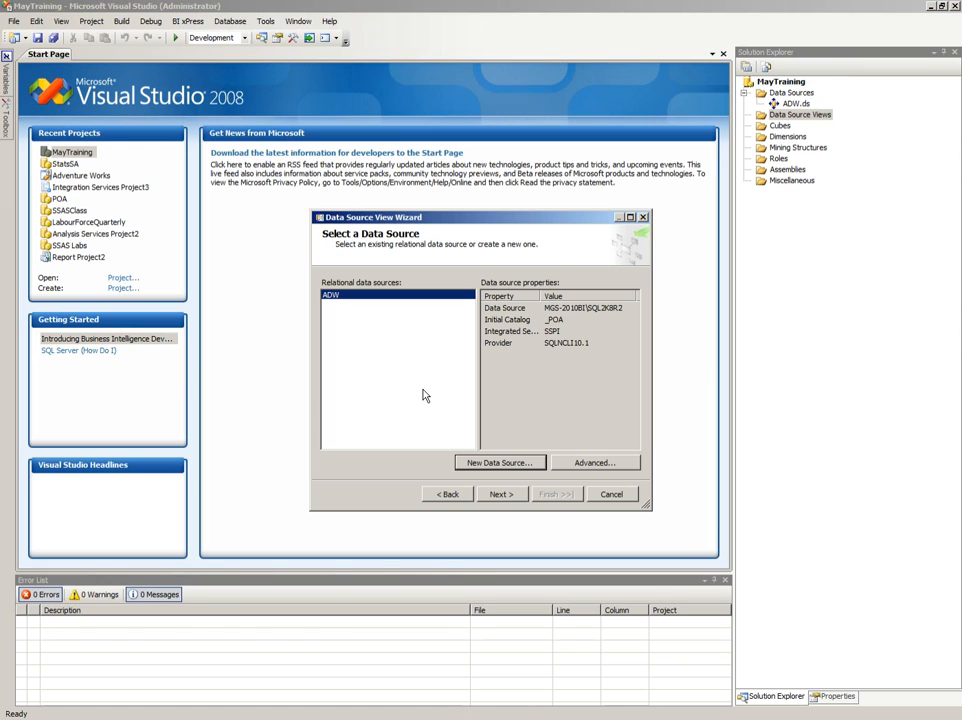
mouse_move(498, 494)
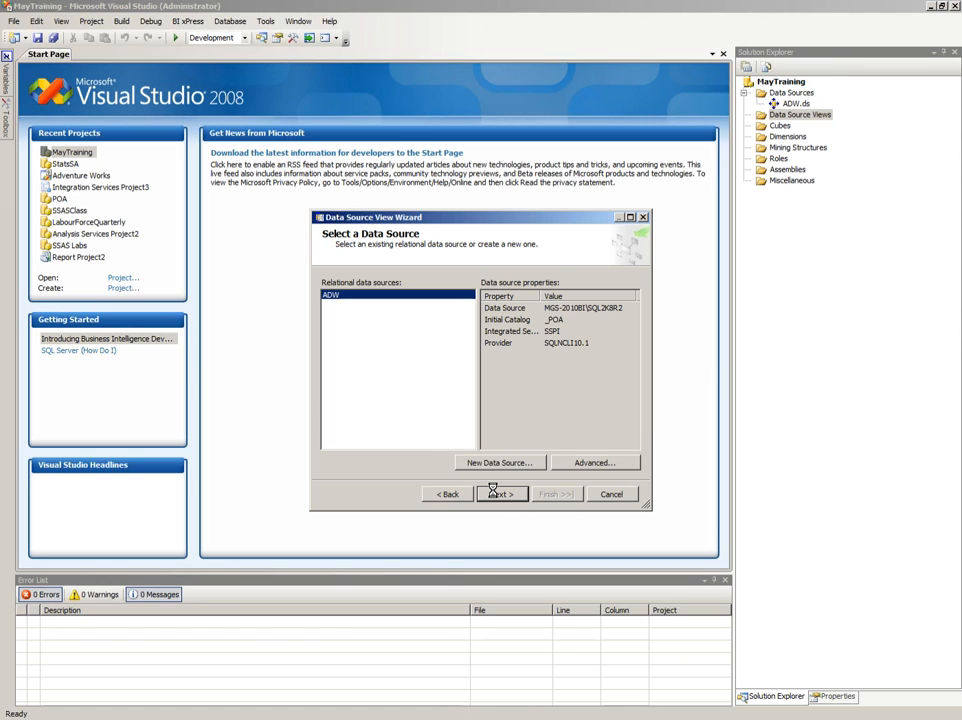
click(500, 493)
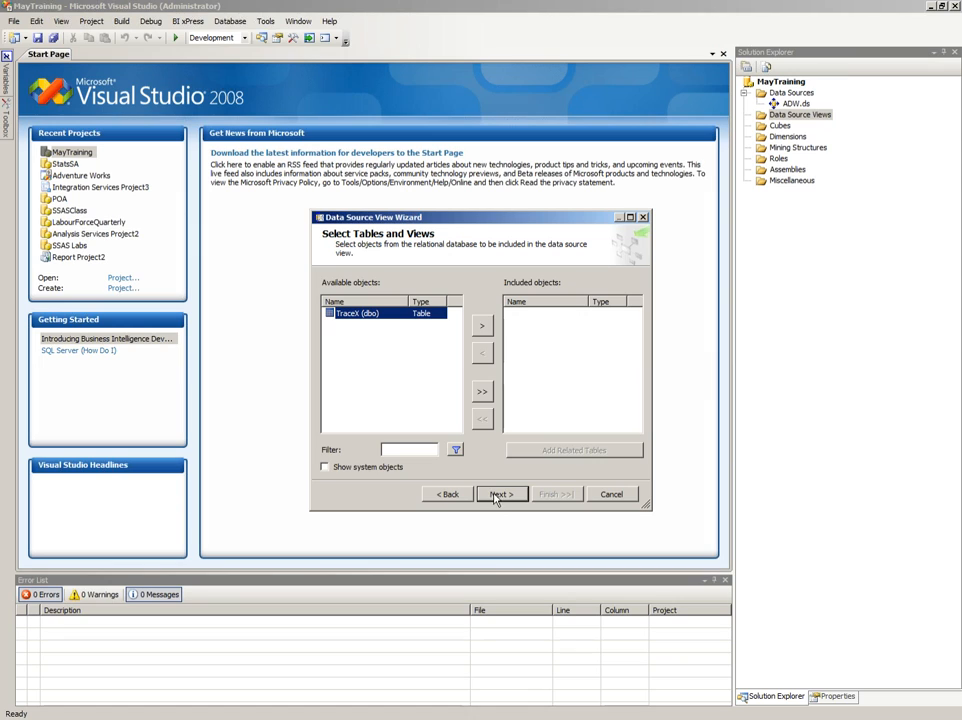
click(445, 493)
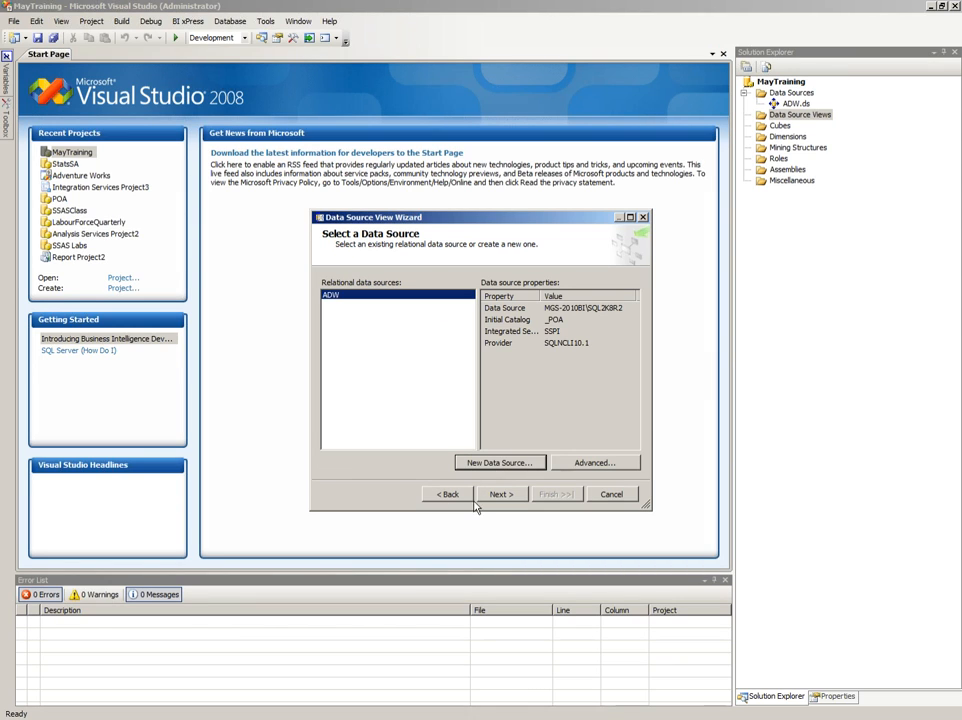
click(501, 494)
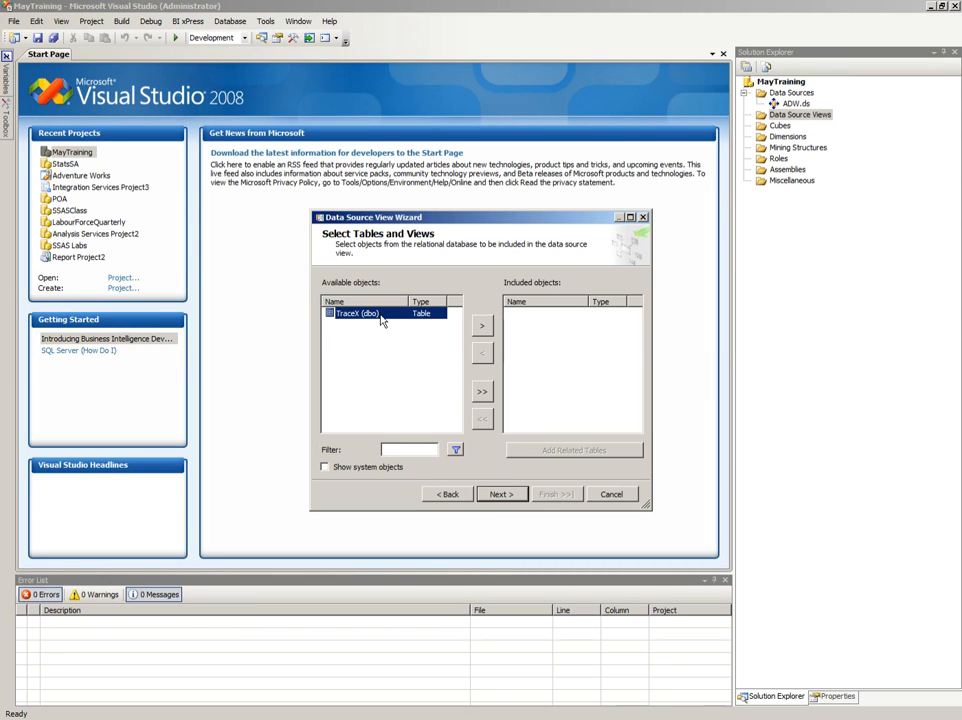
Cancel the data source view wizard, then open and close ADW's connection settings
click(612, 493)
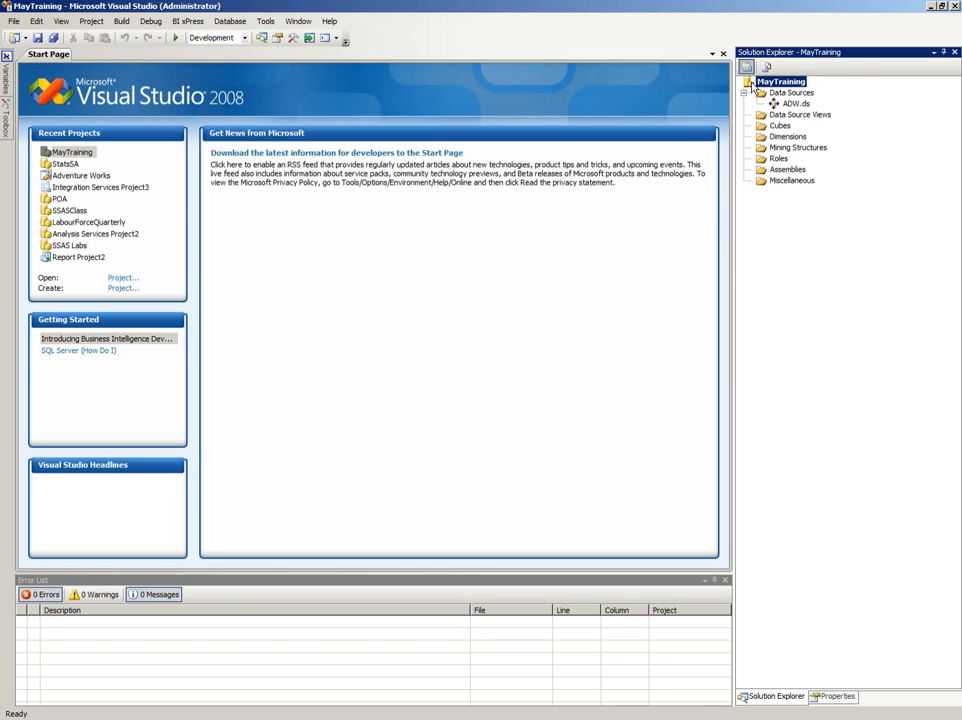
double_click(801, 104)
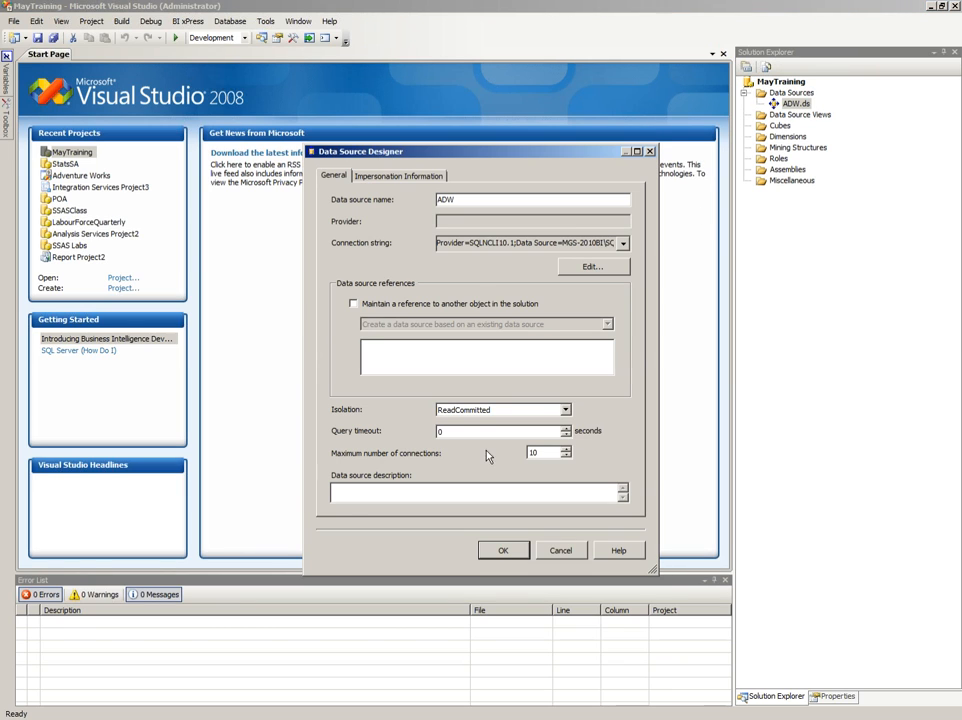
mouse_move(599, 267)
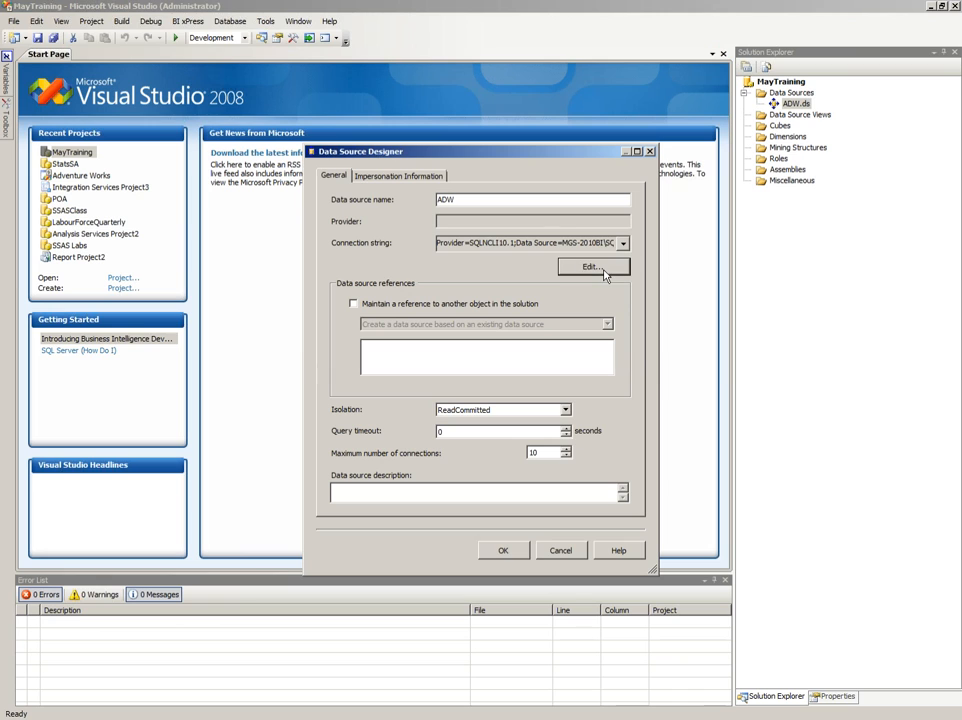
click(597, 266)
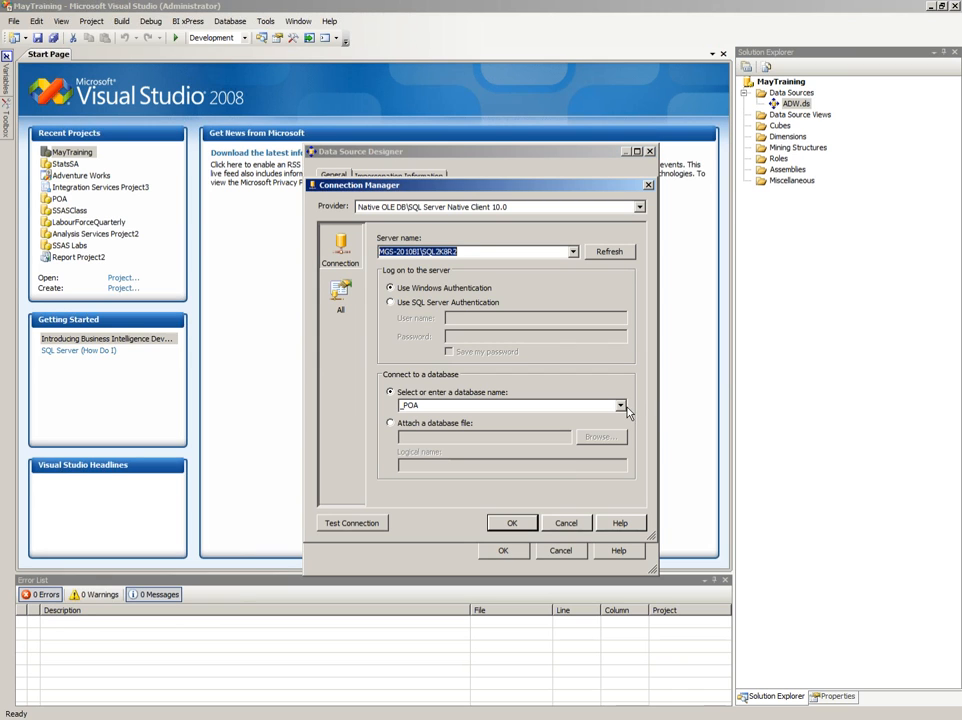
click(617, 402)
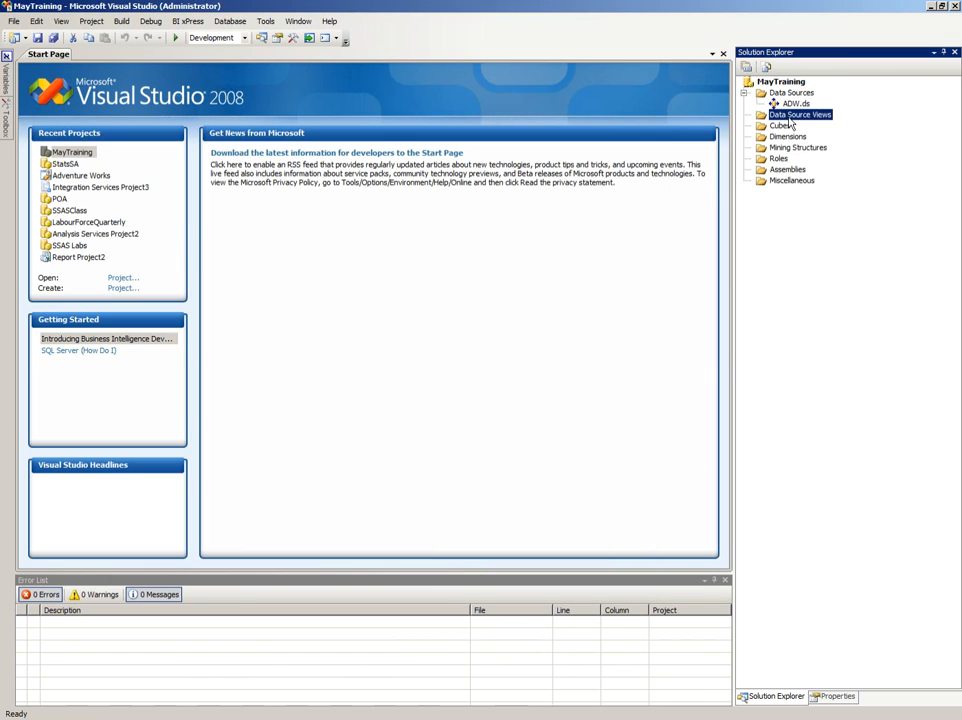
Start a new data source view on ADW and filter its tables by 'internet'
double_click(803, 114)
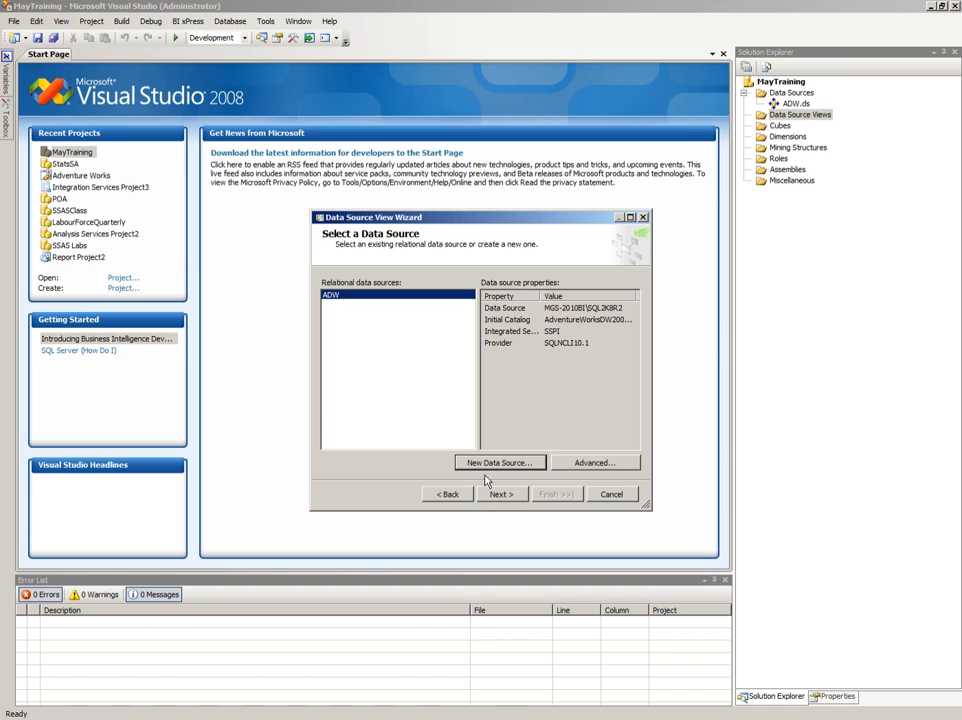
click(501, 493)
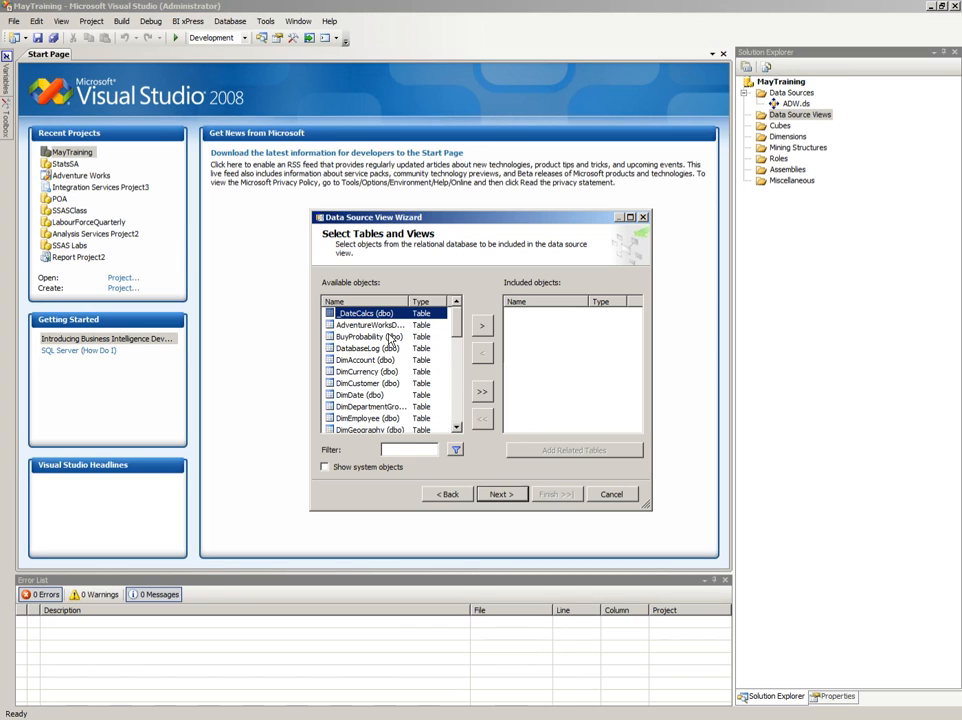
click(410, 450)
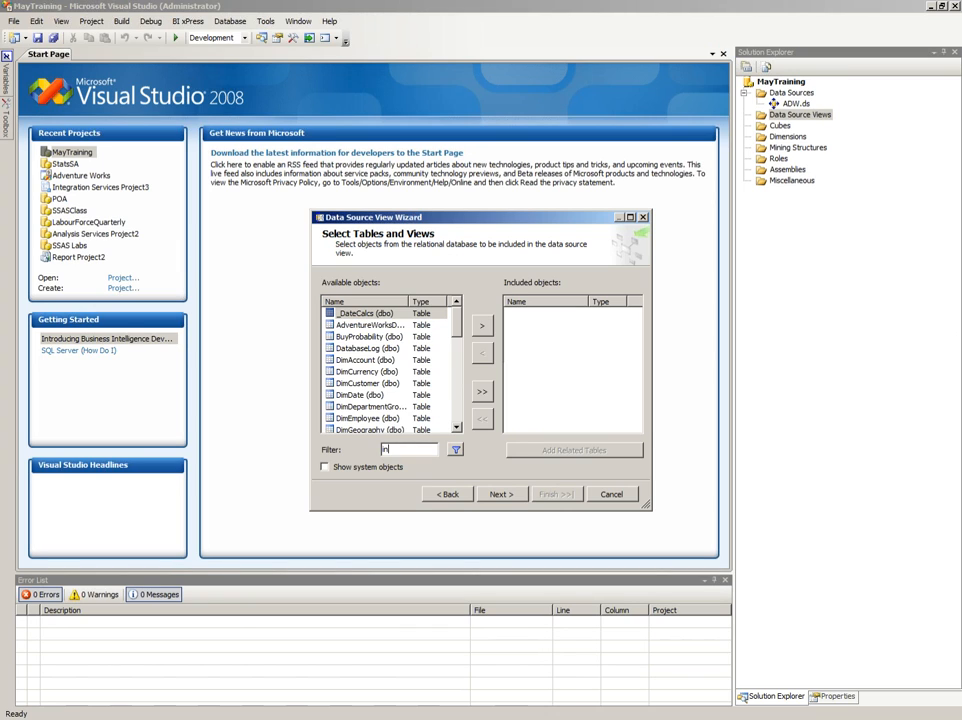
text(internet)
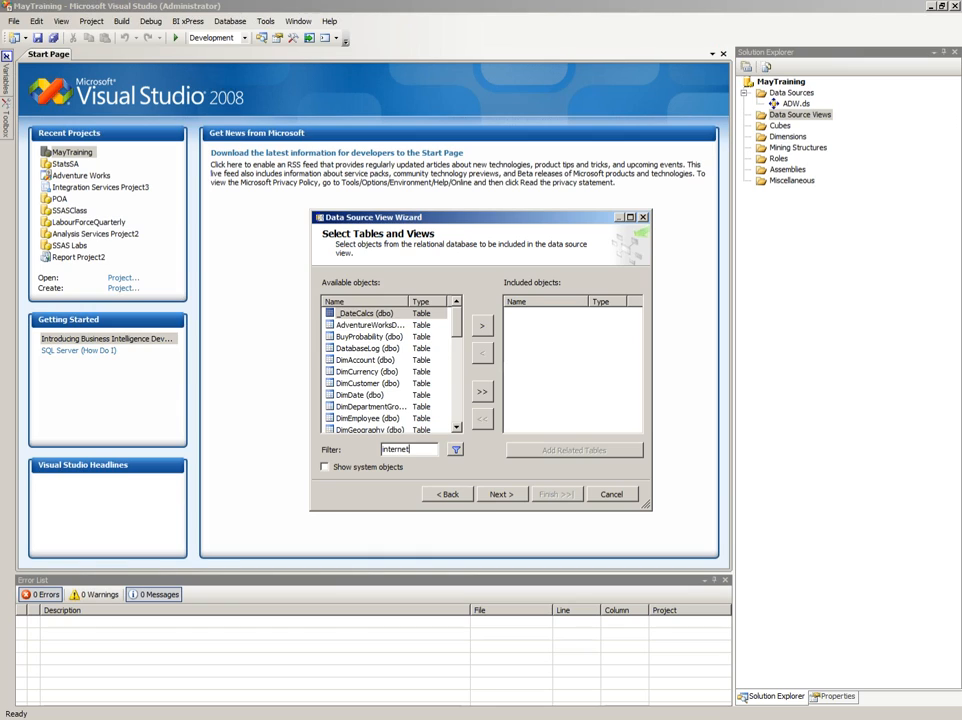
click(454, 449)
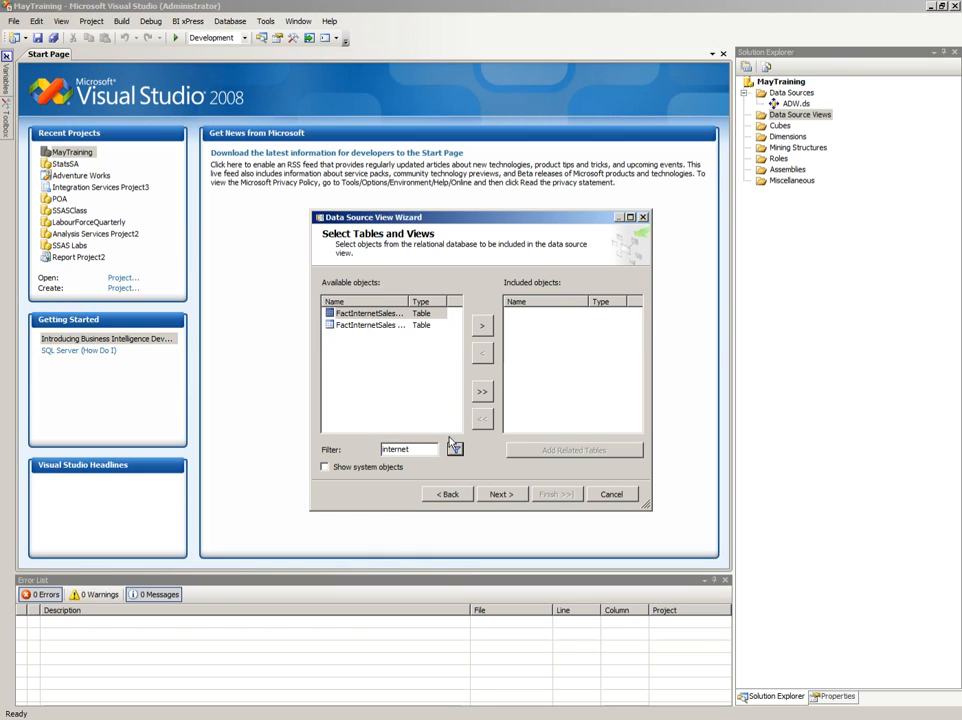
click(370, 313)
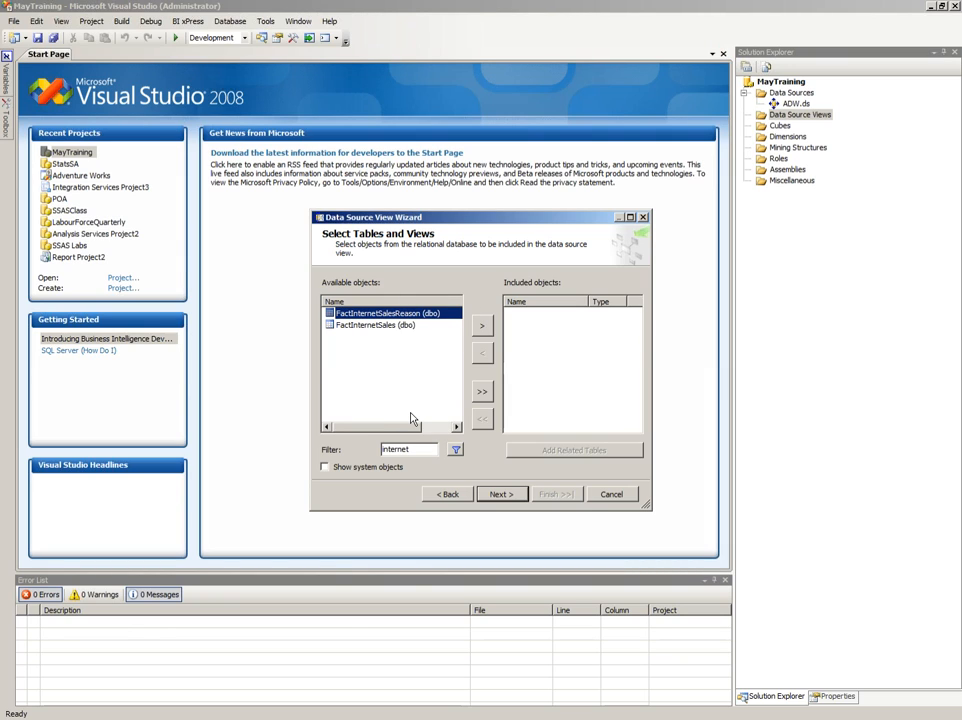
mouse_move(392, 392)
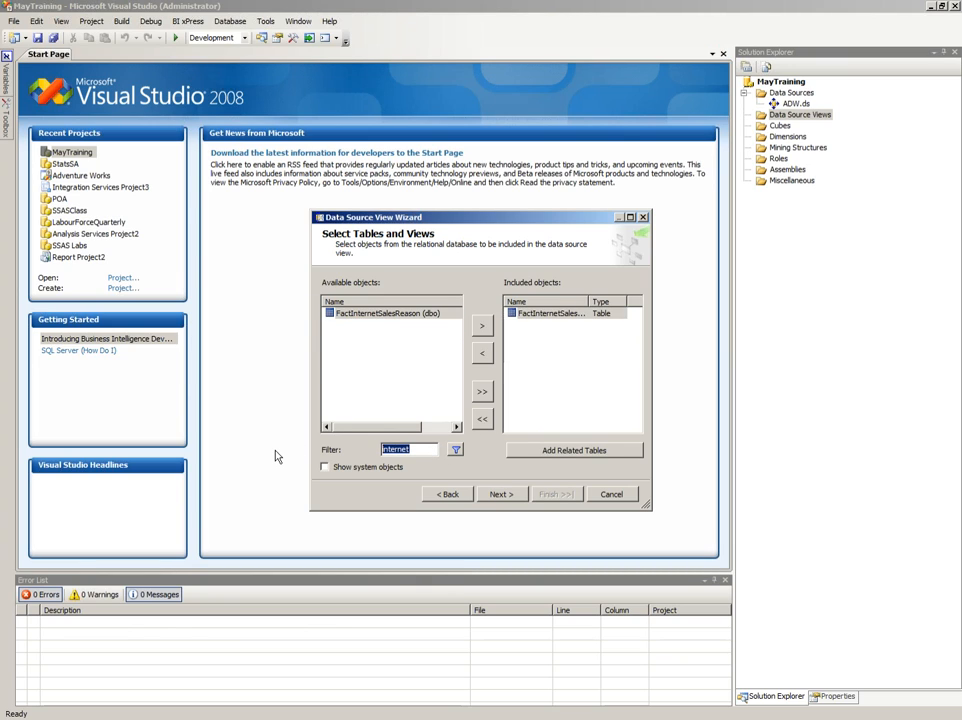
Add FactInternetSales' related tables, exclude FactInternetSalesReason, and finish the Adventure Works DW2008R2 view
click(454, 450)
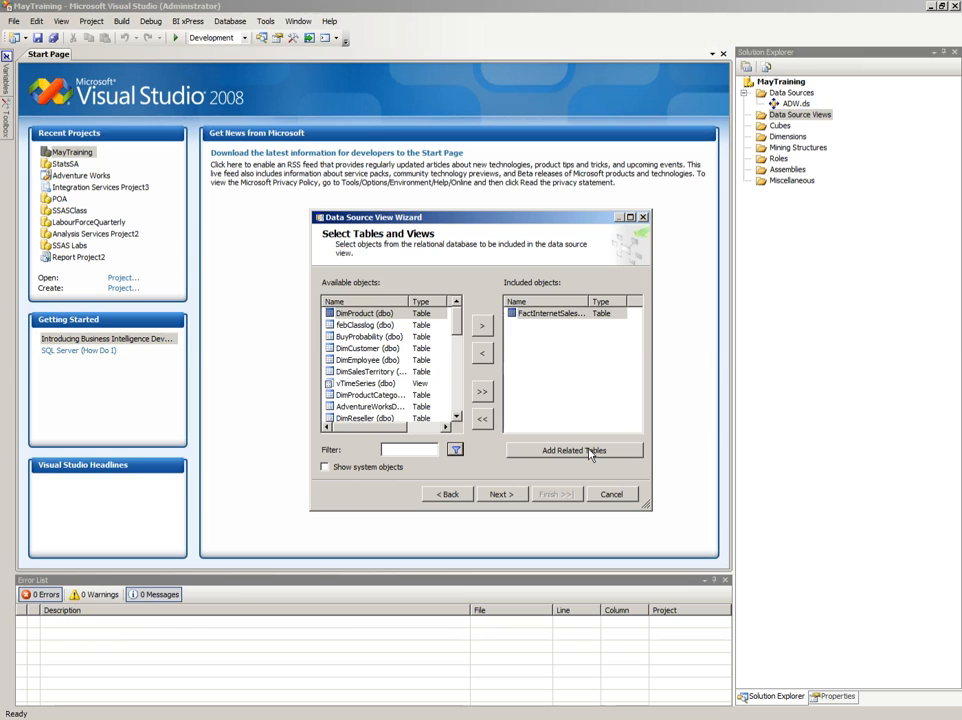
click(574, 450)
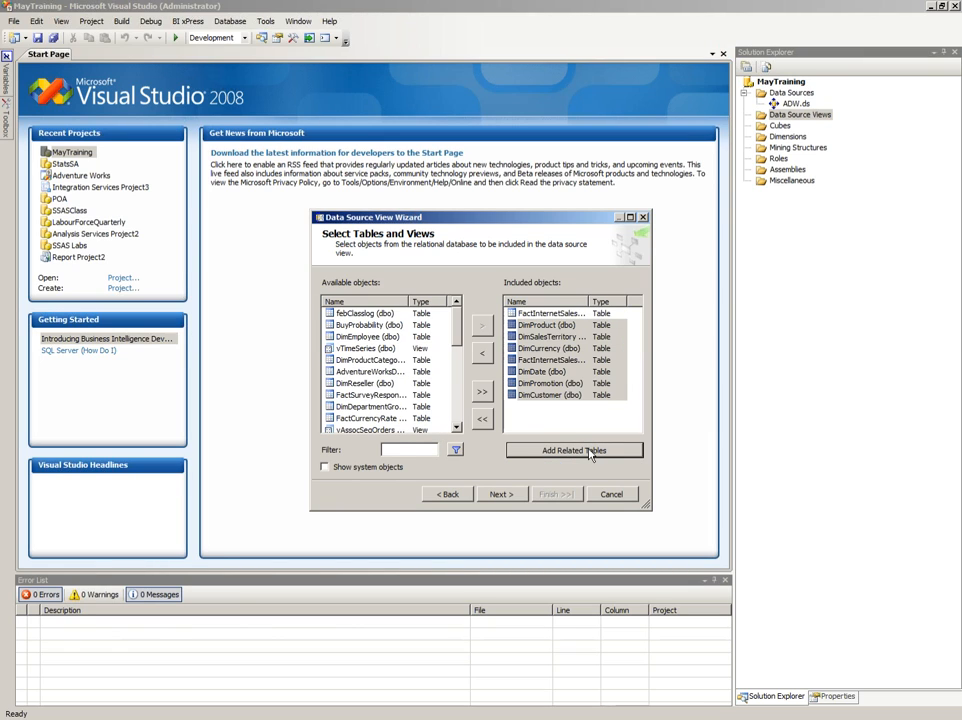
mouse_move(601, 434)
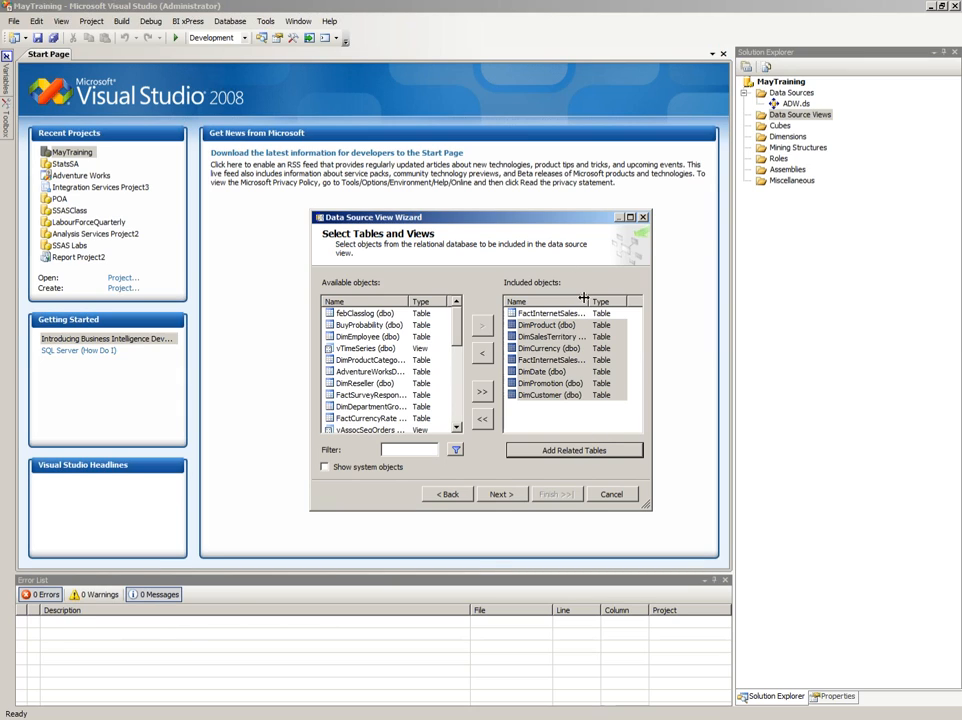
click(550, 359)
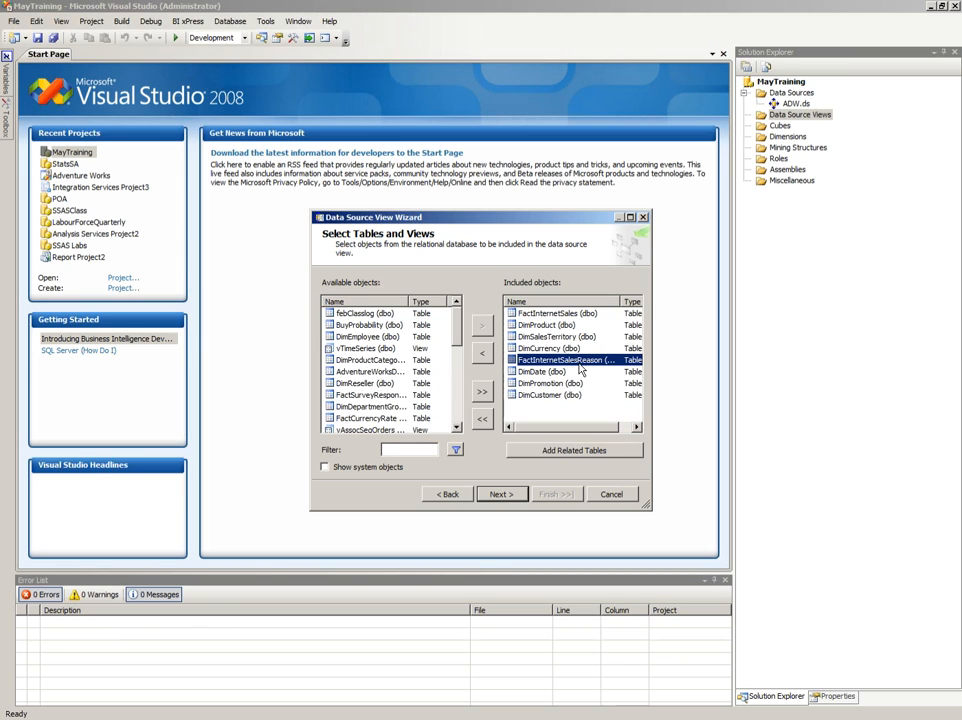
click(481, 354)
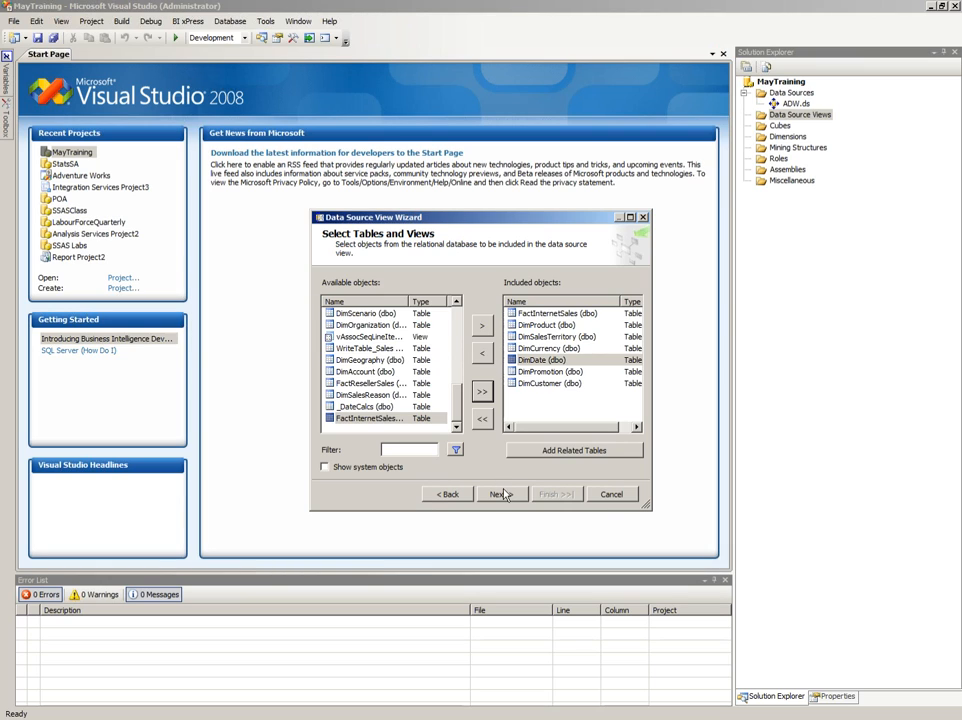
click(499, 494)
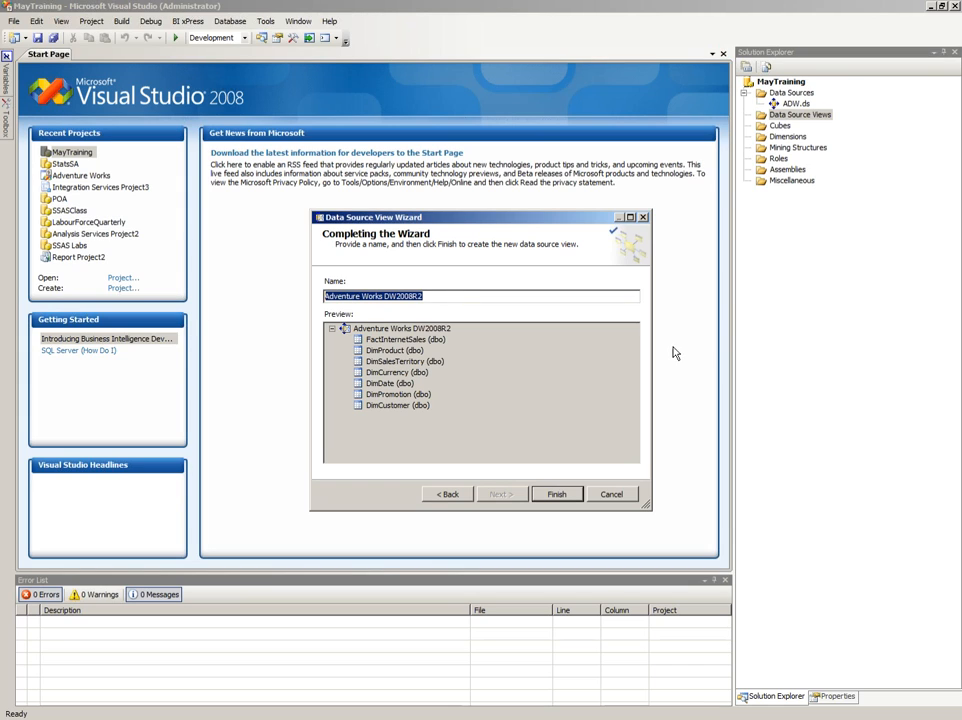
click(557, 493)
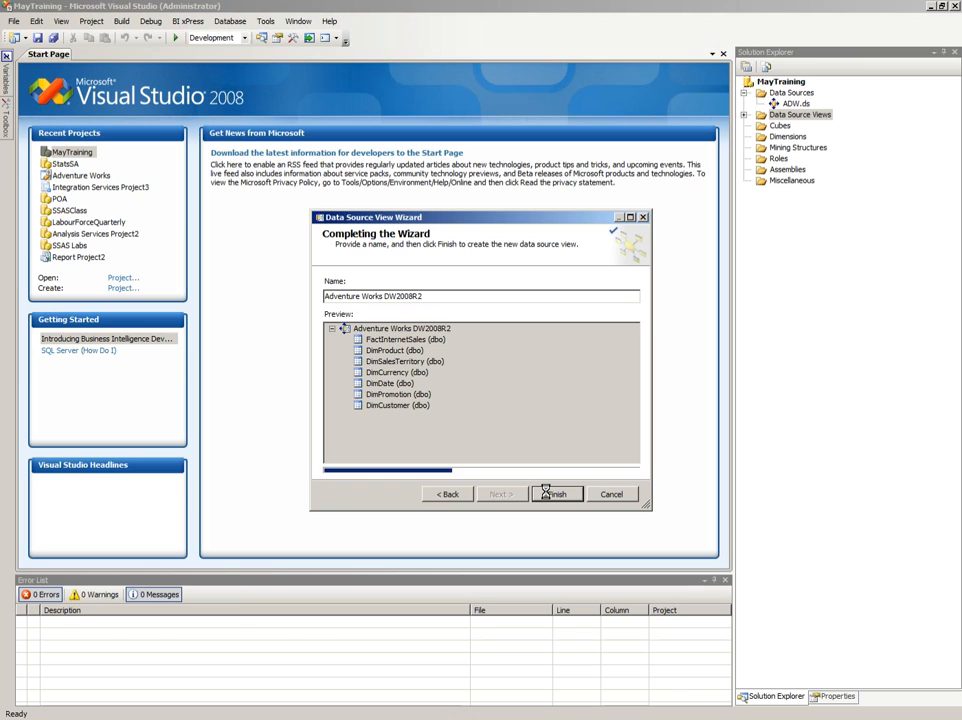
click(558, 493)
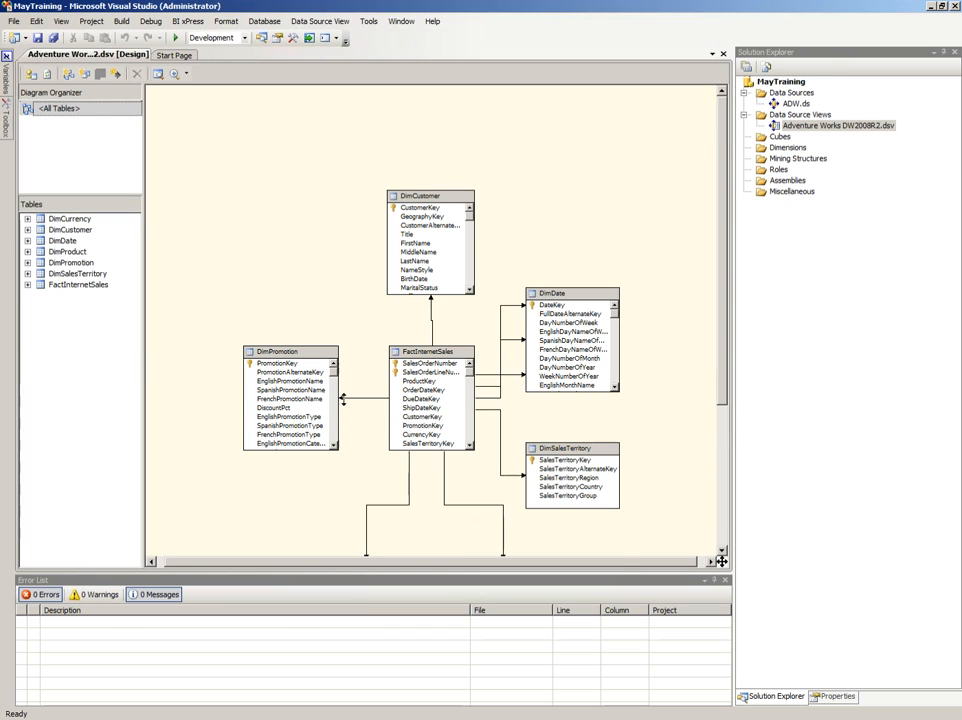
mouse_move(385, 258)
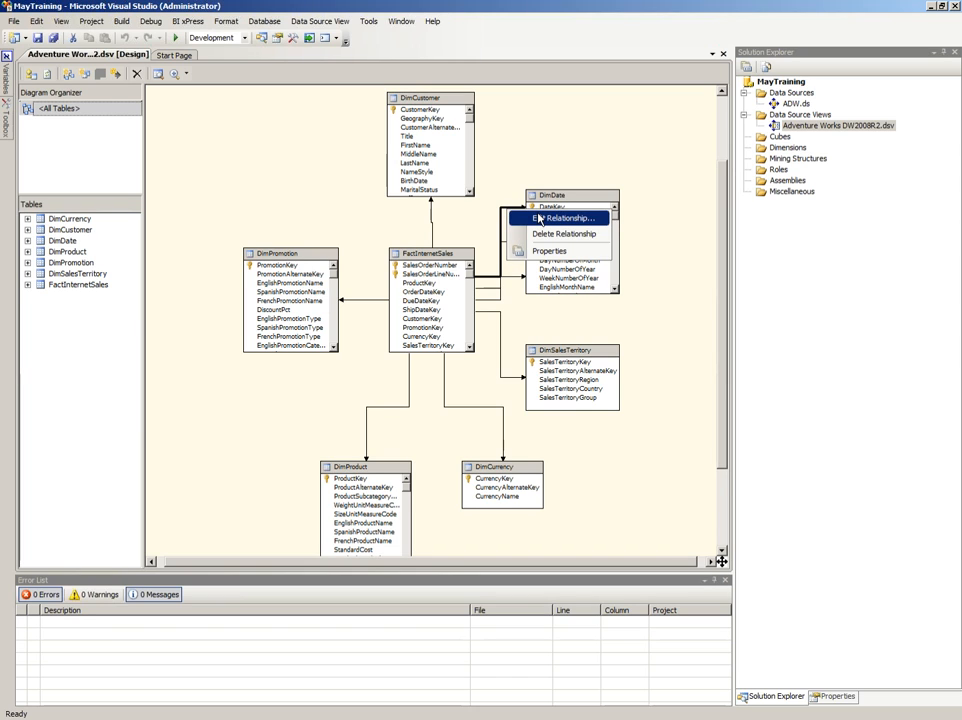
View the DueDateKey and ShipDateKey relationships joining FactInternetSales to DimDate's DateKey
click(566, 218)
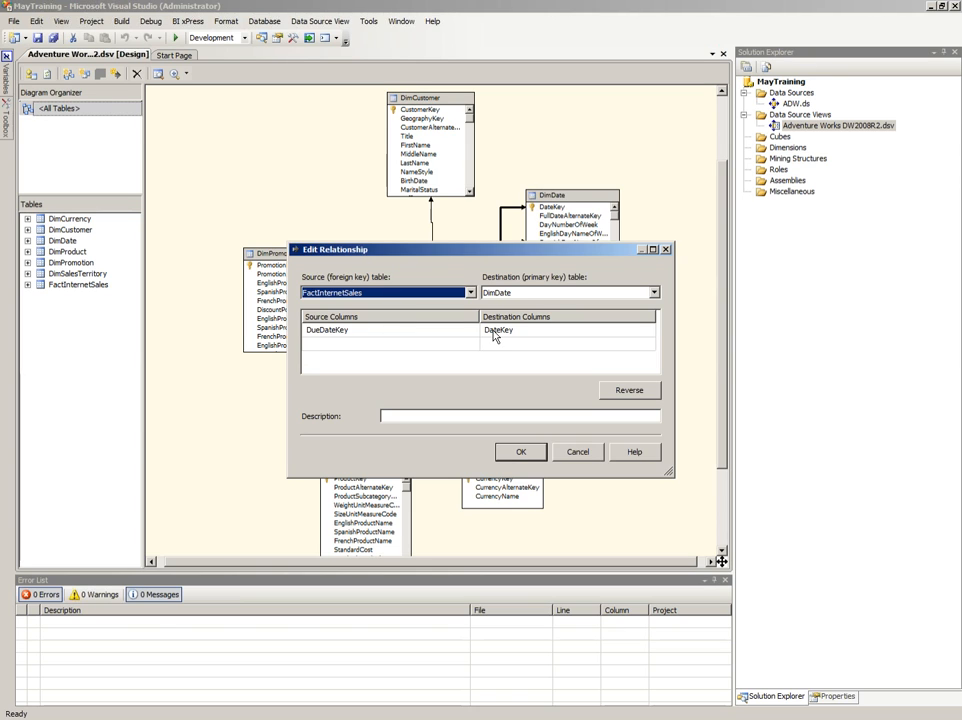
click(469, 330)
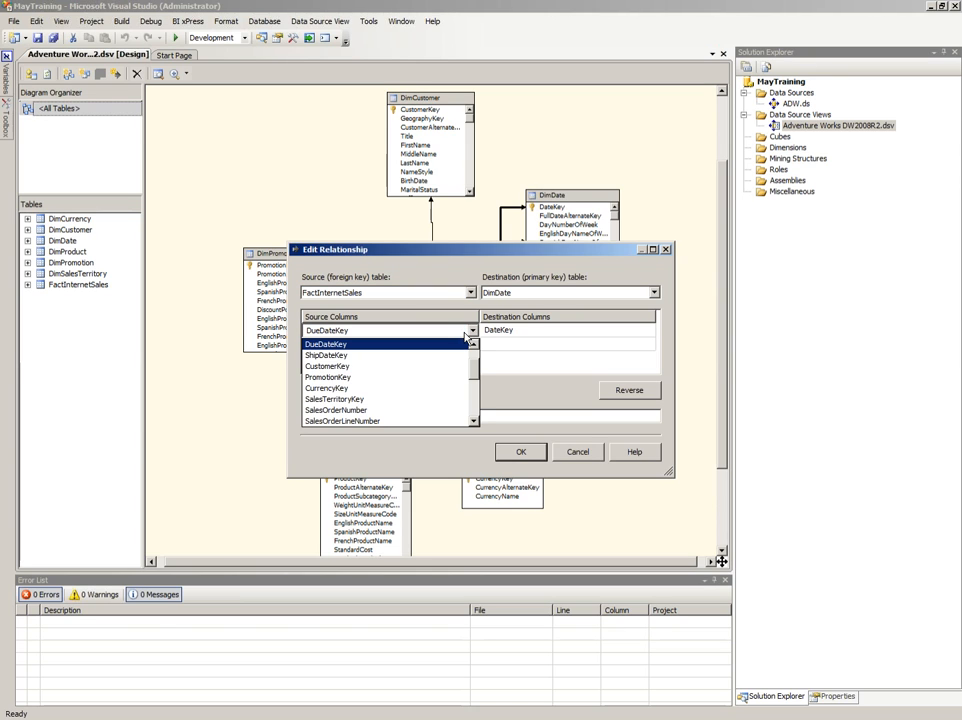
click(330, 343)
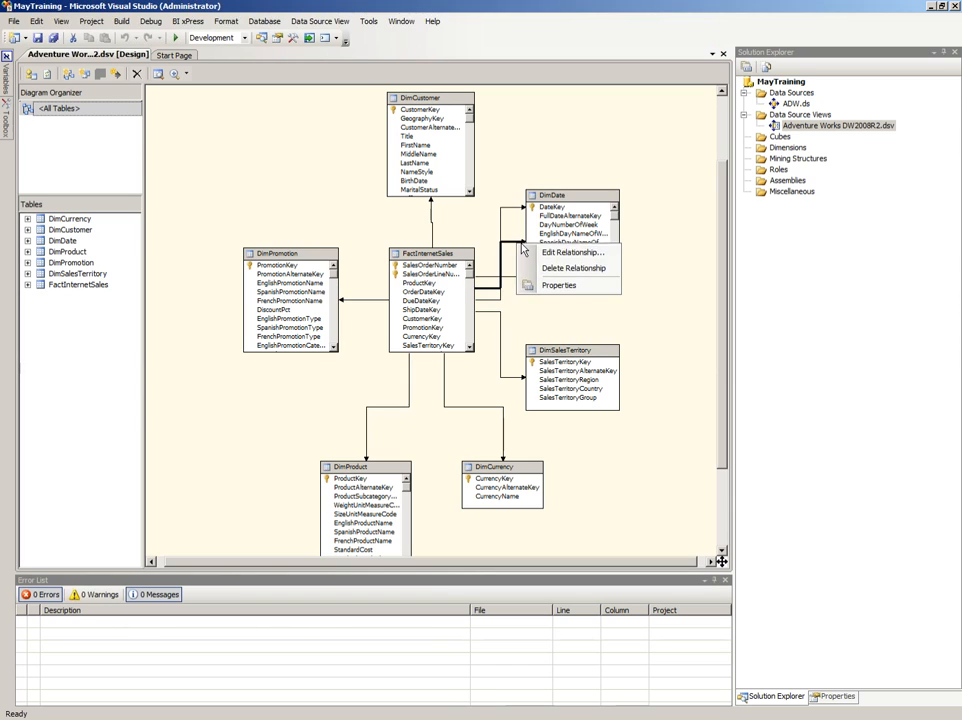
click(569, 254)
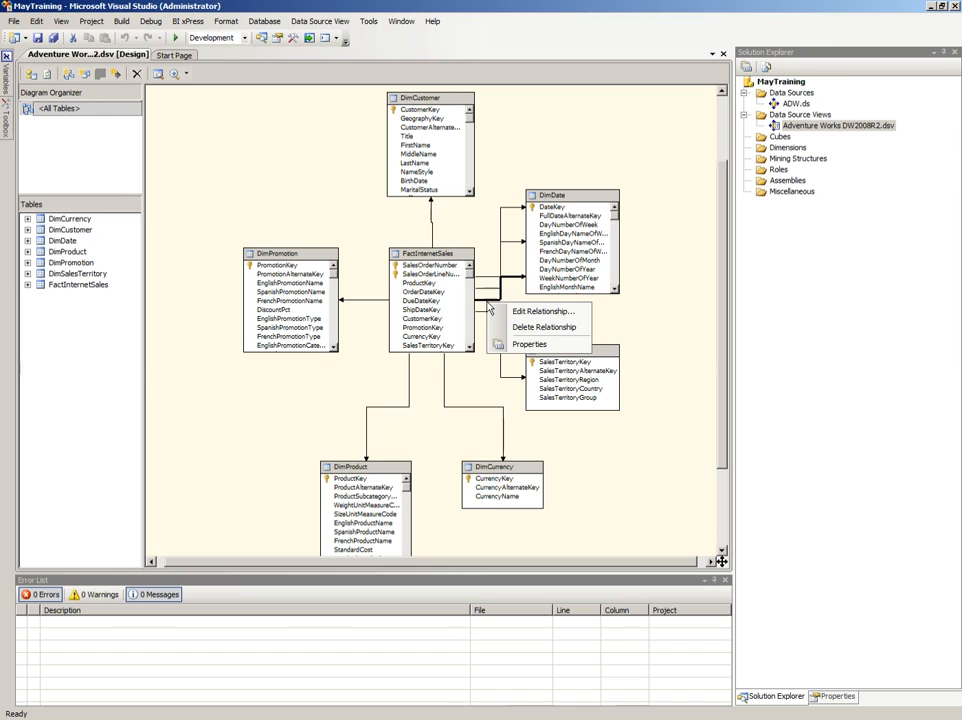
click(537, 311)
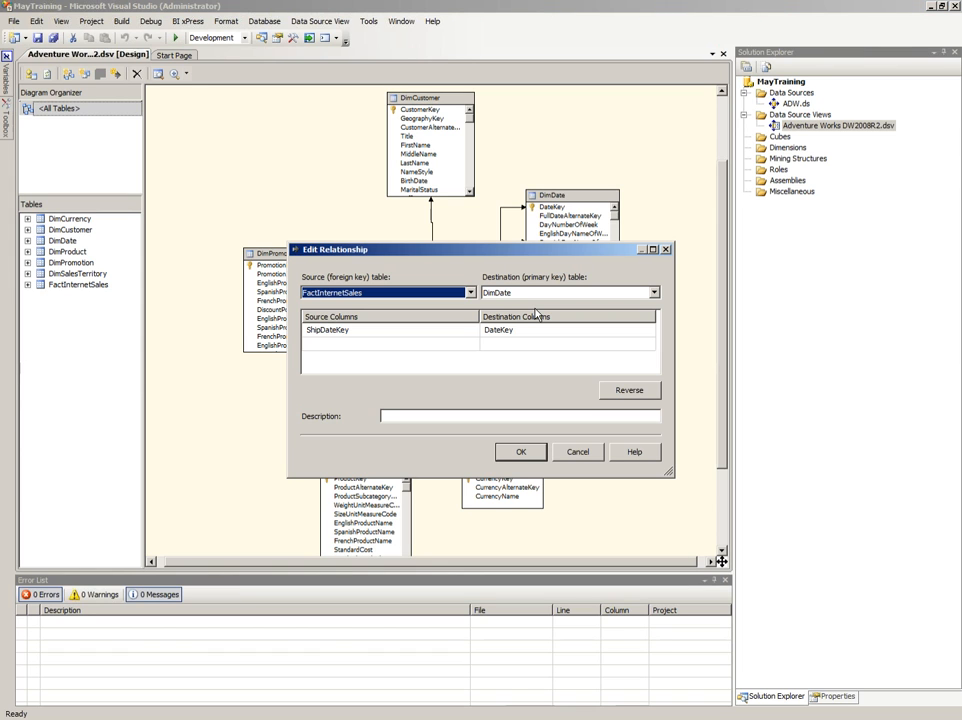